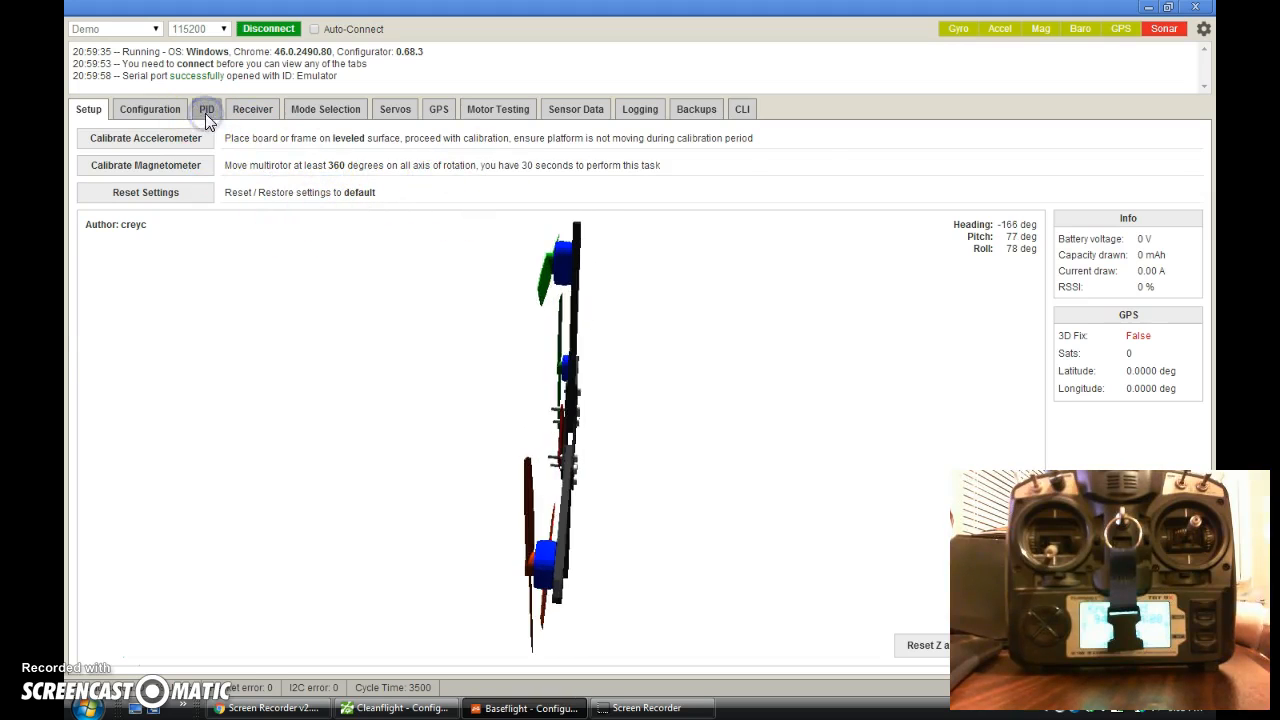
Step: Review profile 1's PID values, then bring up the live receiver channel readings
{"action": "left_click", "coordinate": [206, 109]}
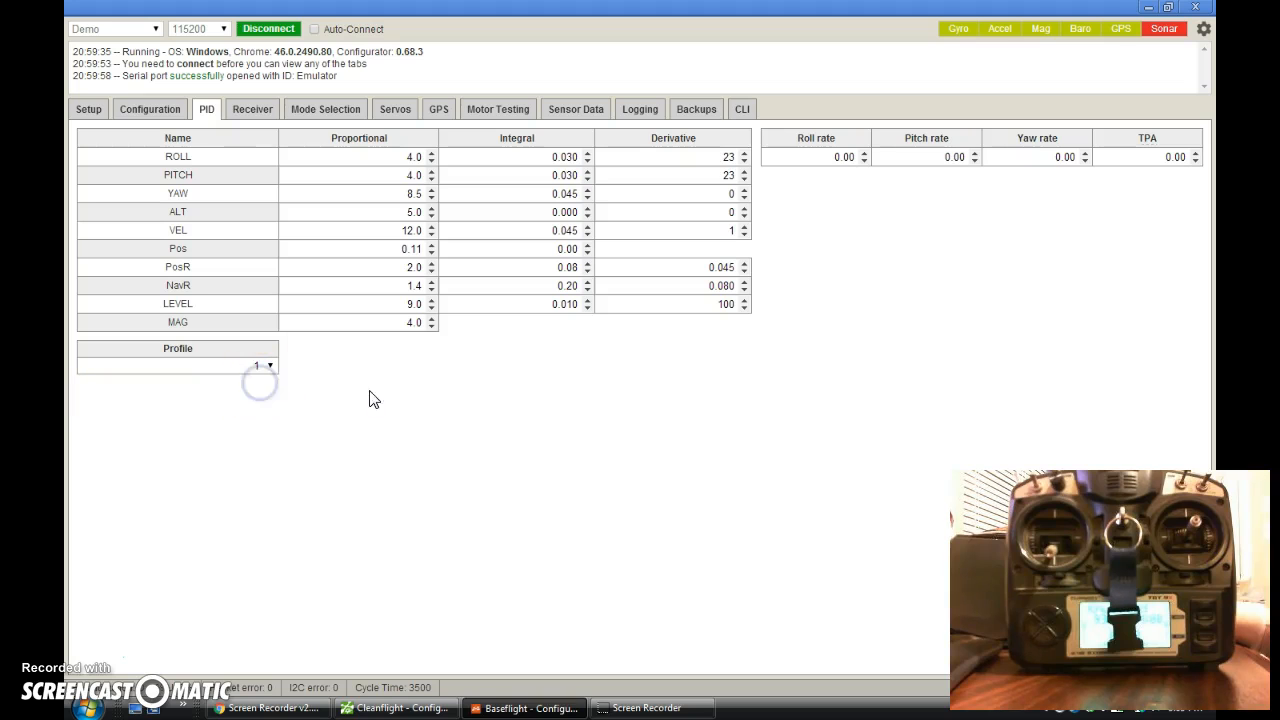
{"action": "left_click", "coordinate": [251, 109]}
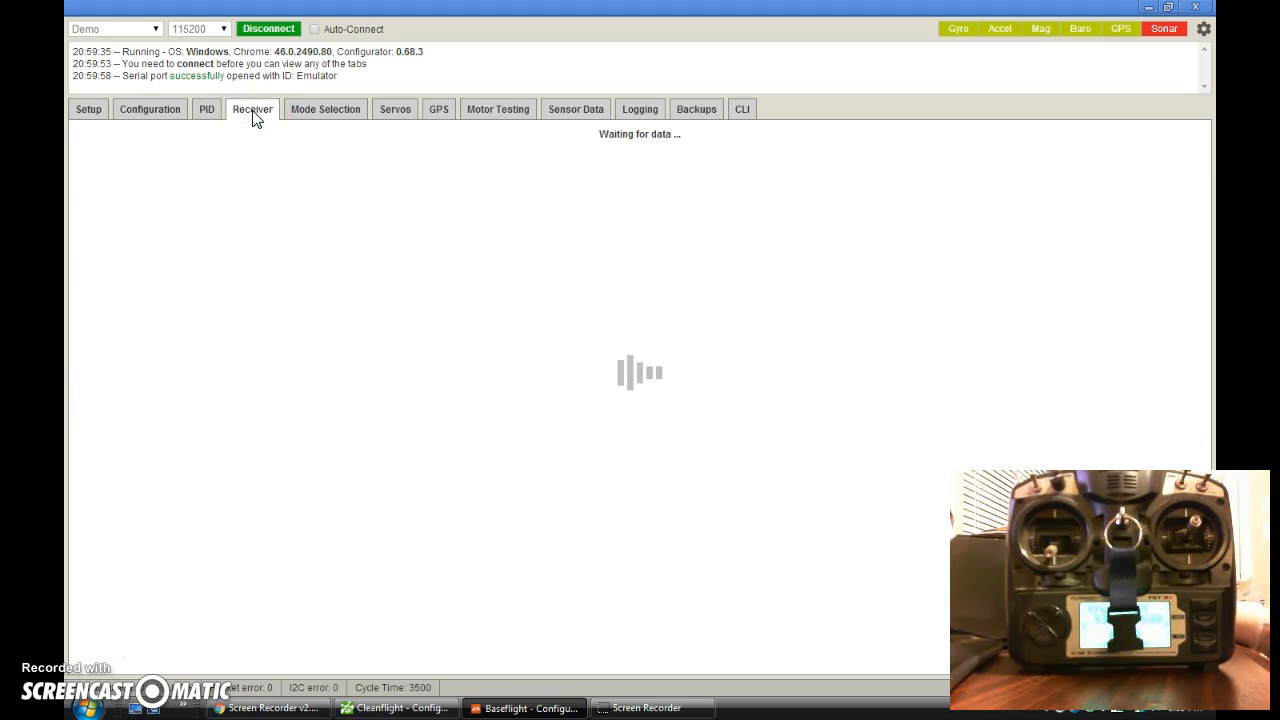
Step: Load profile 2 from the receiver page and bring up the AUX mode assignments
{"action": "left_click", "coordinate": [251, 109]}
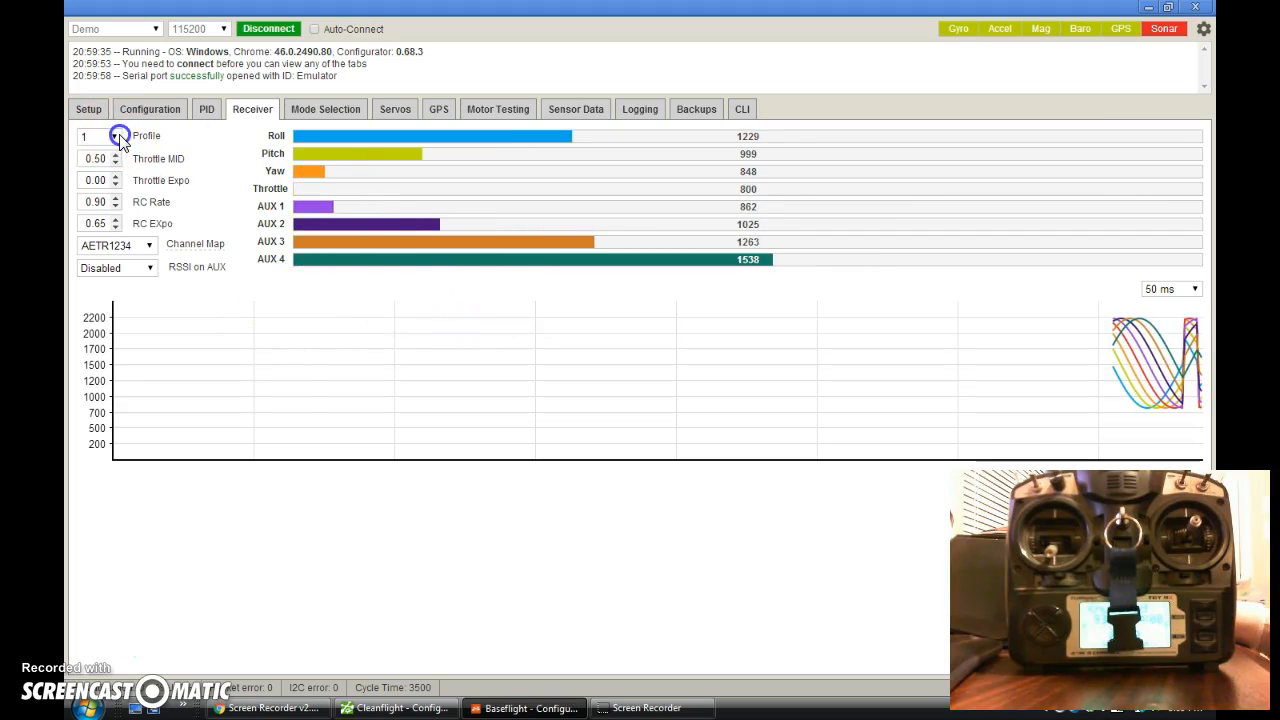
{"action": "left_click", "coordinate": [108, 136]}
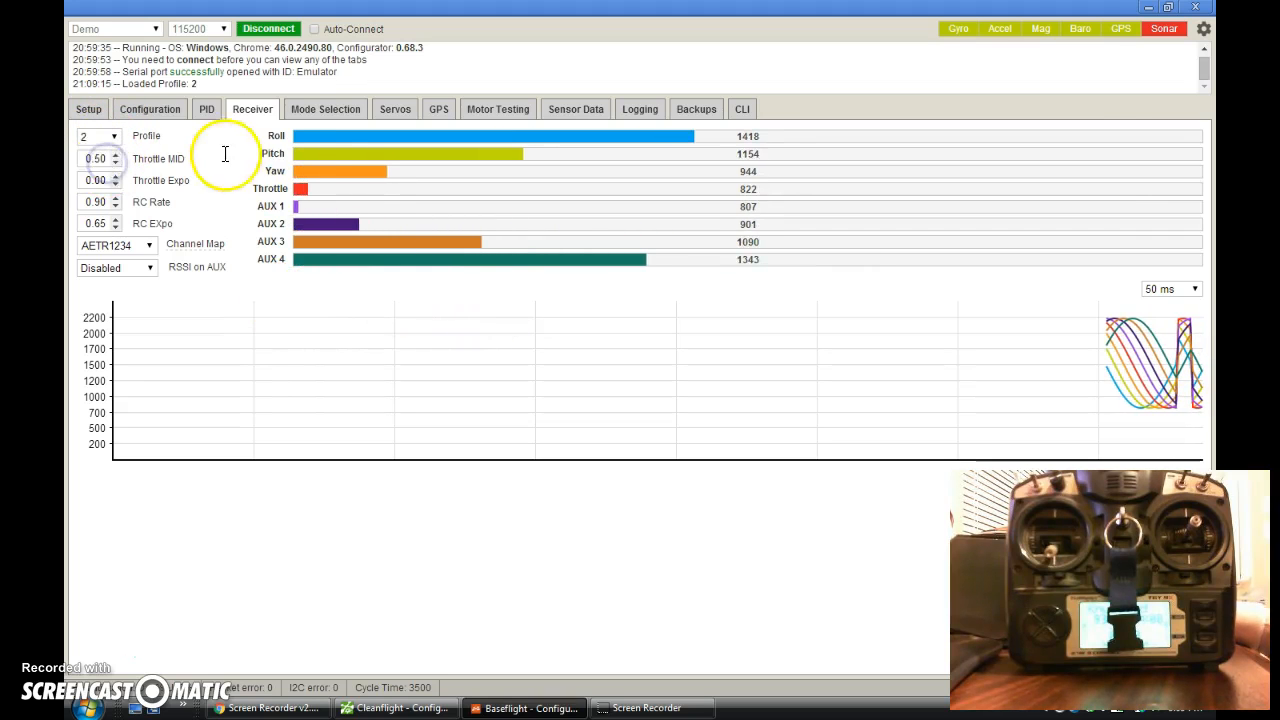
{"action": "left_click", "coordinate": [325, 109]}
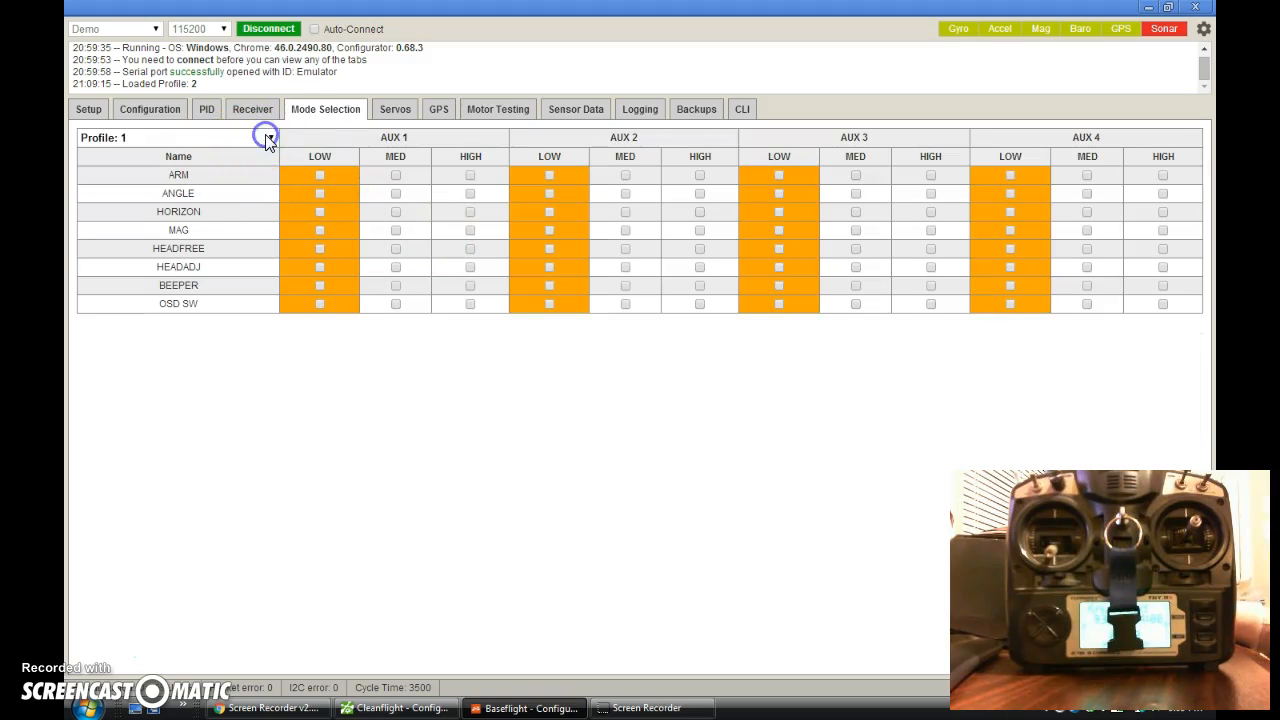
Step: Choose a profile in the Mode Selection dropdown, then return to the receiver readings
{"action": "left_click", "coordinate": [270, 137]}
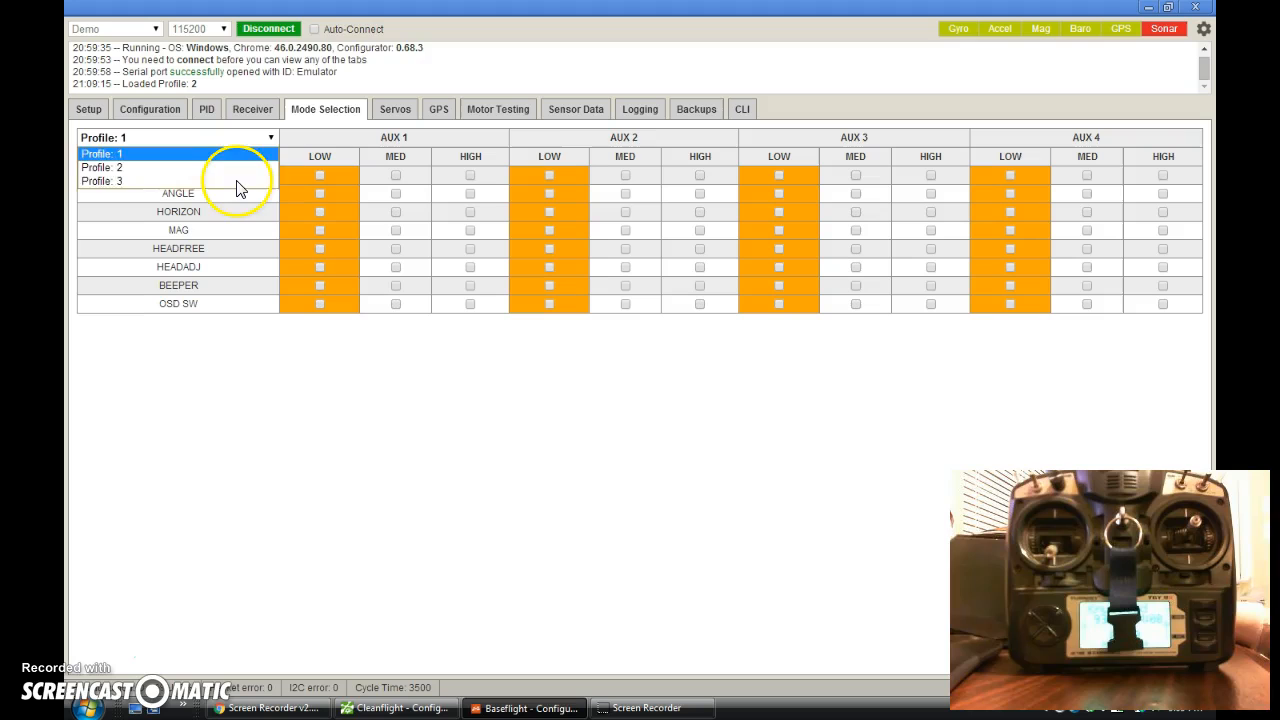
{"action": "left_click", "coordinate": [103, 181]}
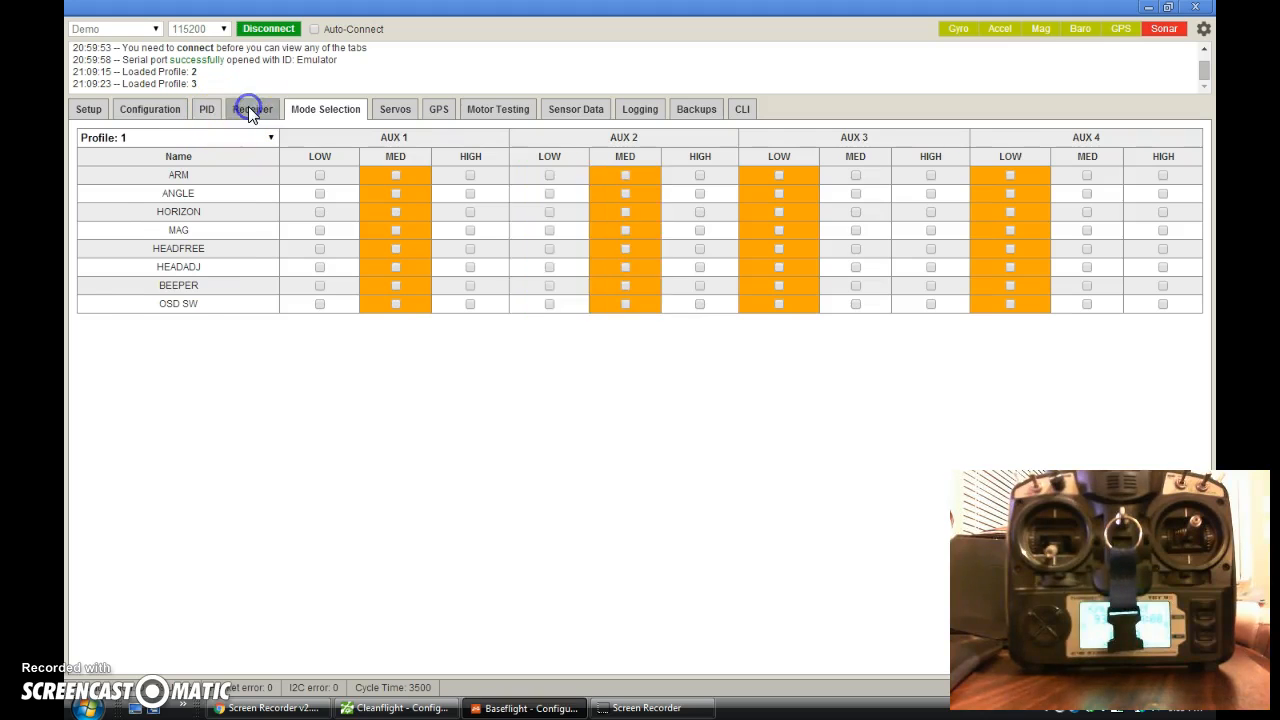
{"action": "left_click", "coordinate": [245, 109]}
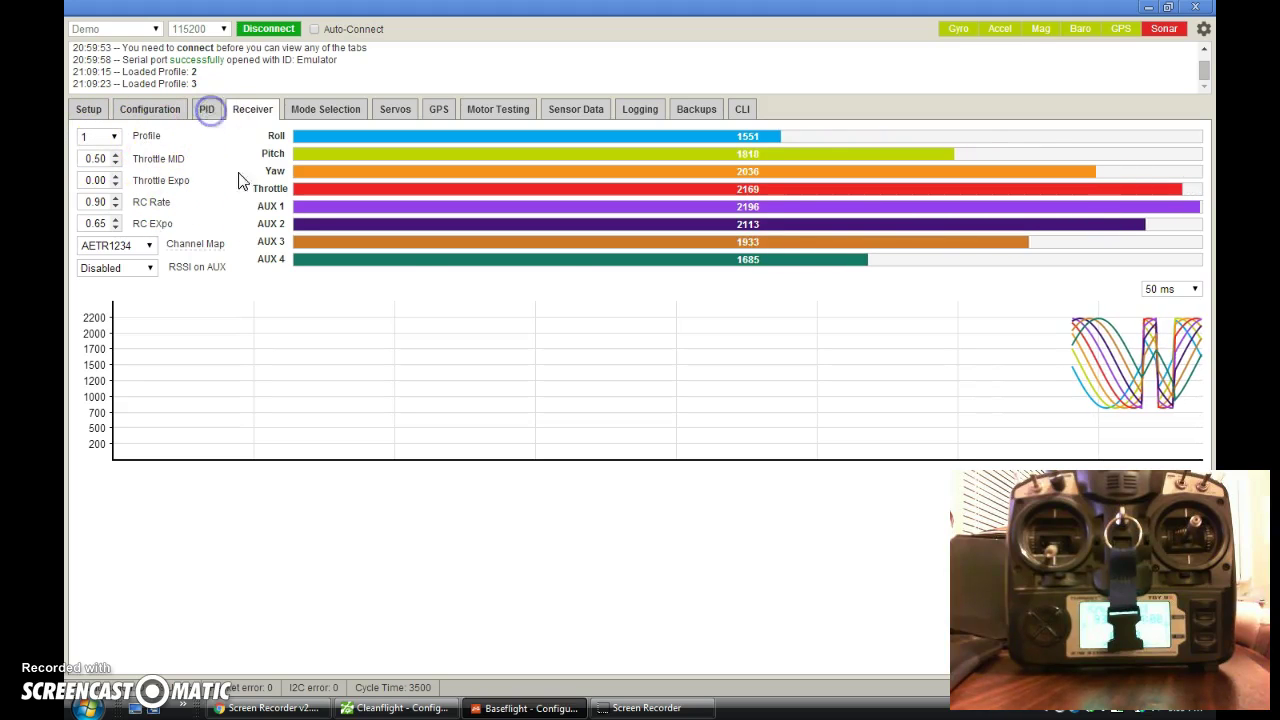
Step: Show profile 1's PID table with roll, pitch and yaw rates all at zero
{"action": "left_click", "coordinate": [205, 109]}
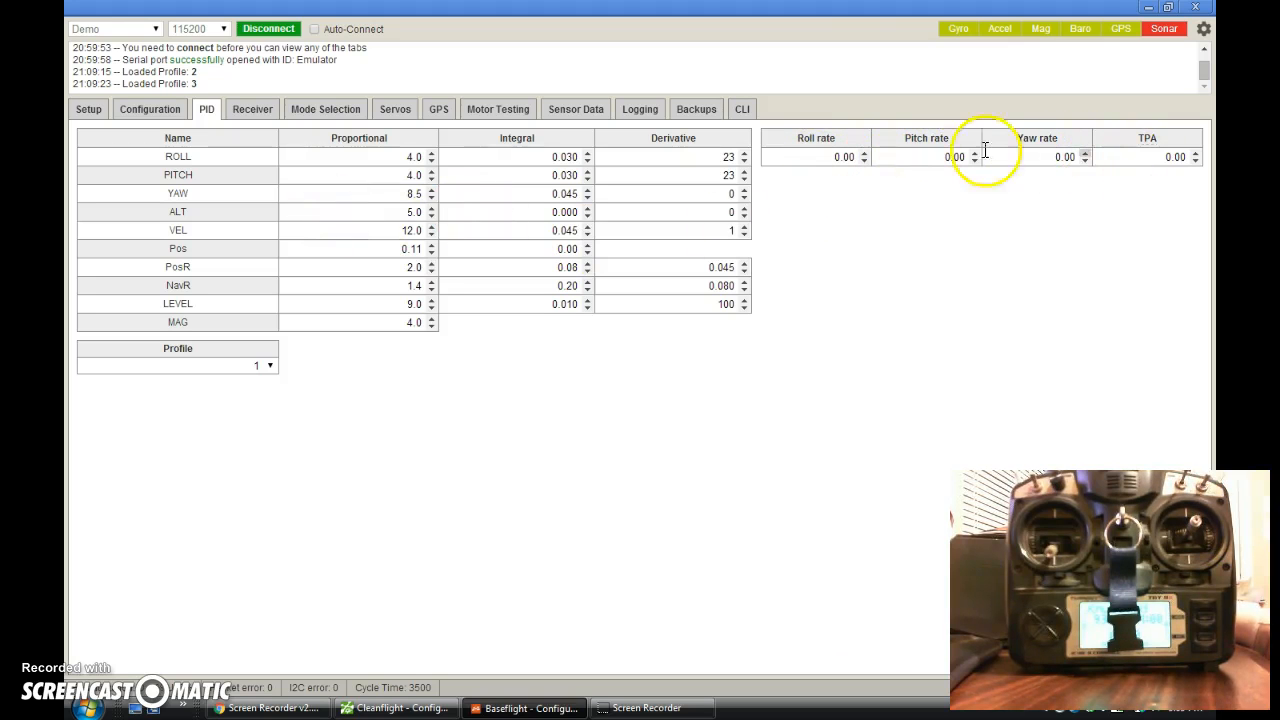
{"action": "mouse_move", "coordinate": [991, 407]}
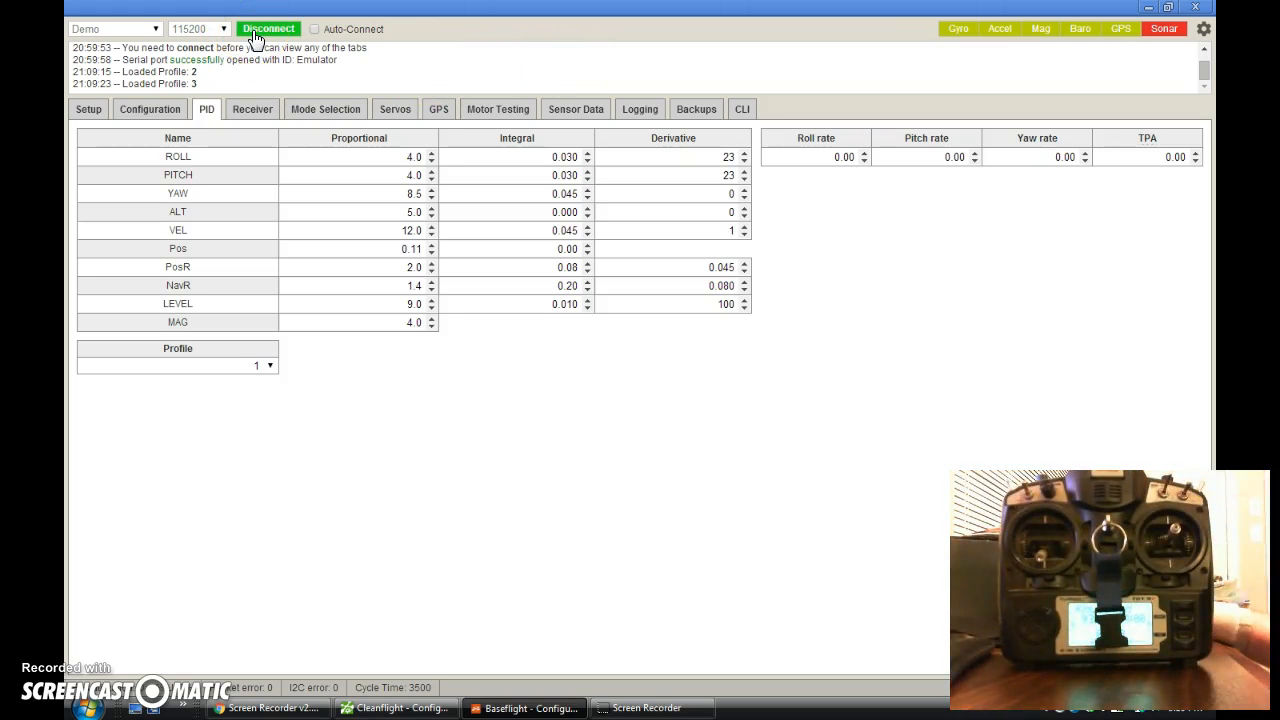
{"action": "mouse_move", "coordinate": [175, 40]}
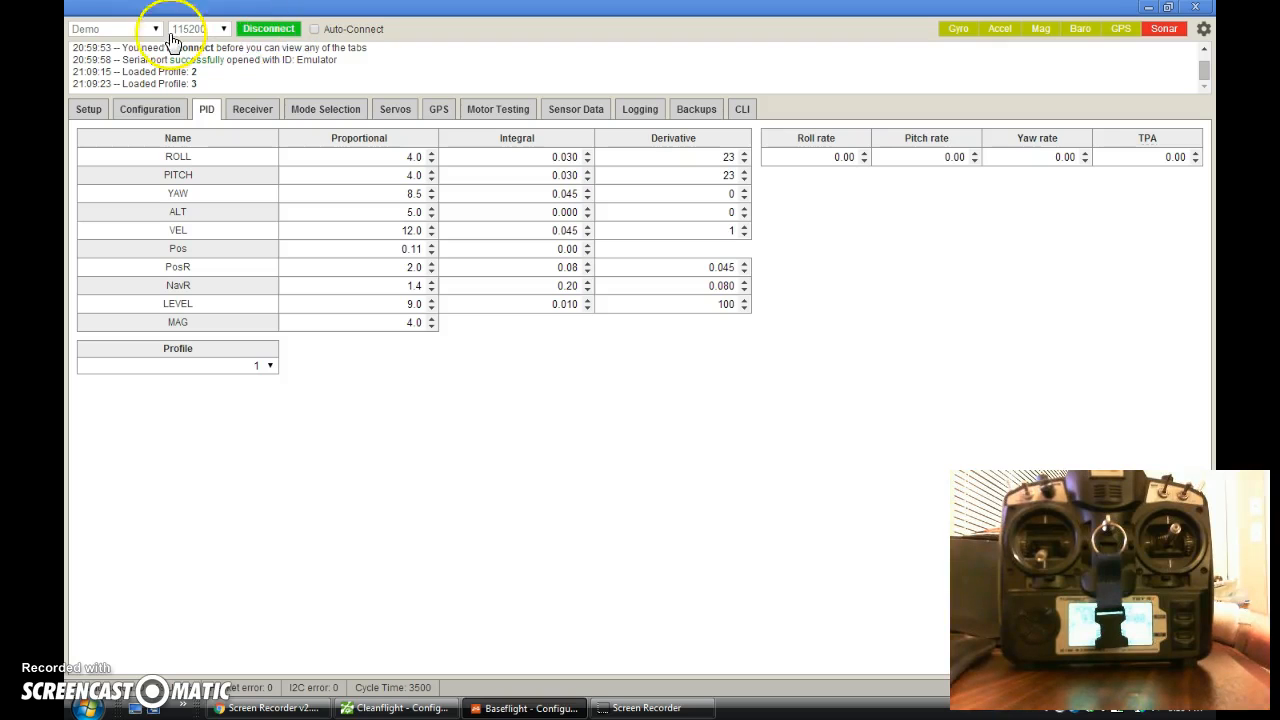
Step: Disconnect the Baseflight demo and switch to the Cleanflight Configurator window
{"action": "left_click", "coordinate": [270, 28]}
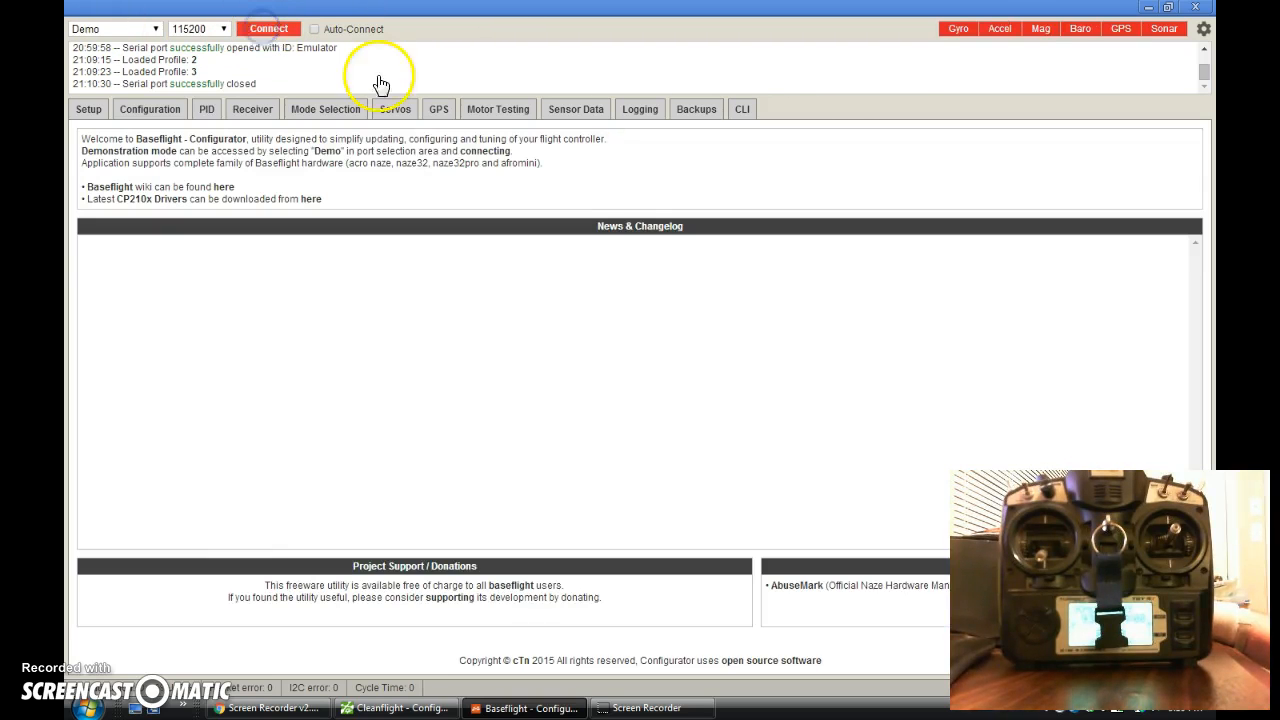
{"action": "left_click", "coordinate": [268, 28]}
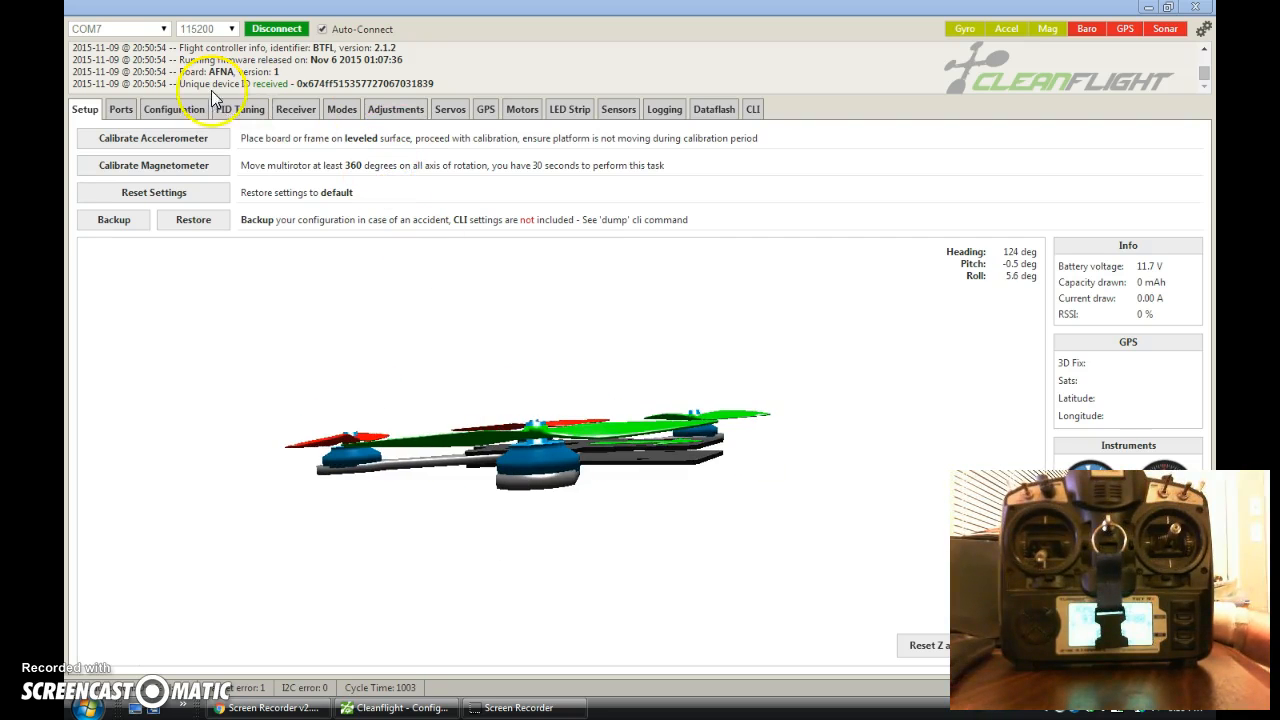
Step: Show the PID tuning page and load profile 2's LuxFloat values with 0.40 roll/pitch rates
{"action": "left_click", "coordinate": [230, 109]}
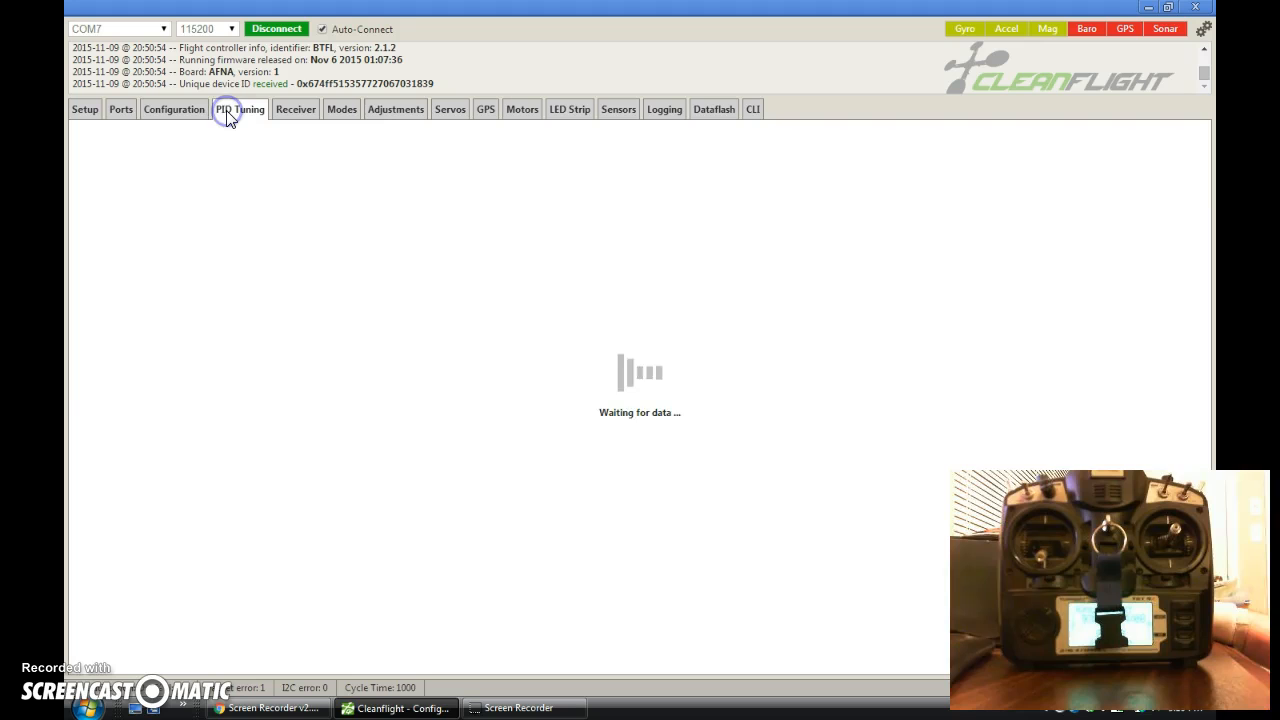
{"action": "left_click", "coordinate": [237, 109]}
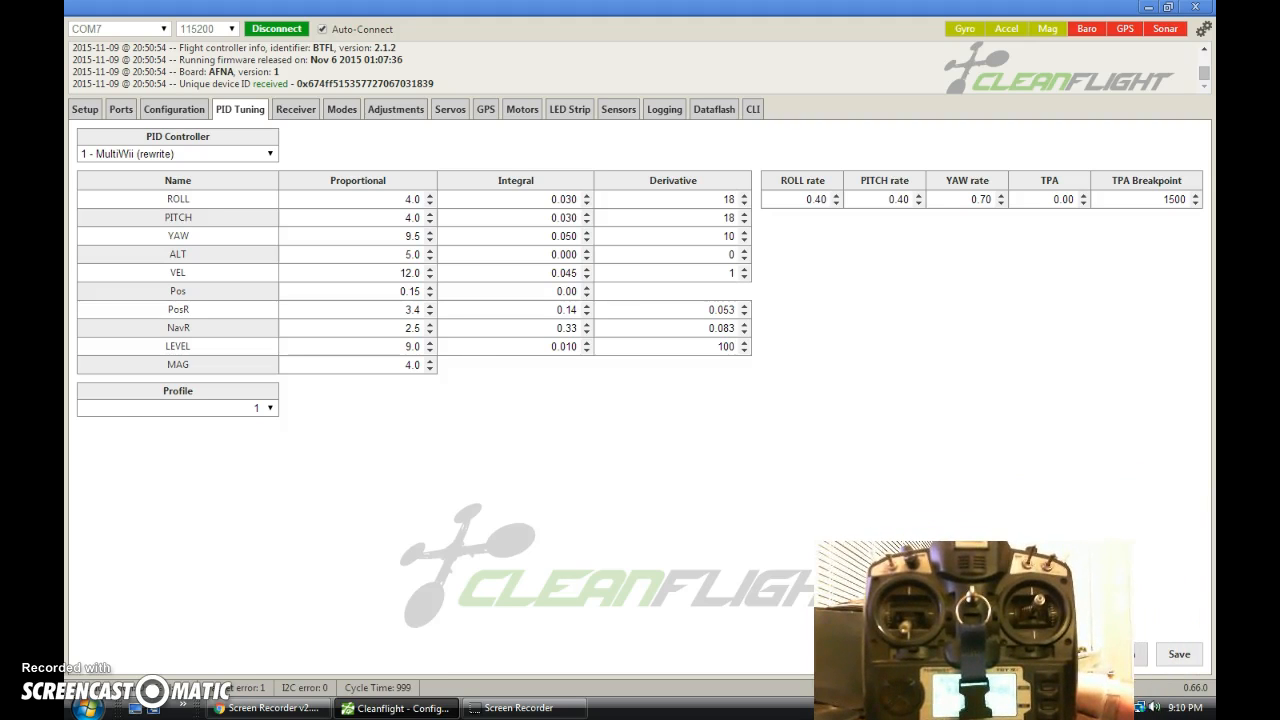
{"action": "left_click", "coordinate": [250, 407]}
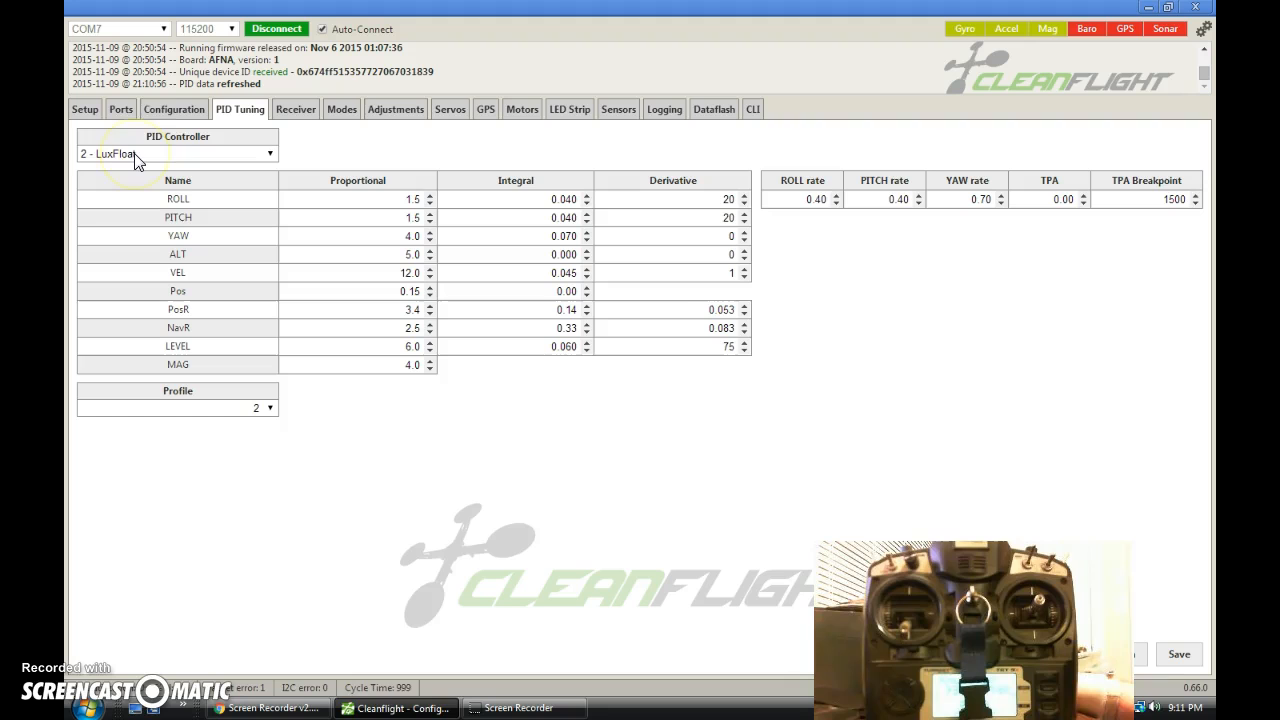
{"action": "mouse_move", "coordinate": [474, 197]}
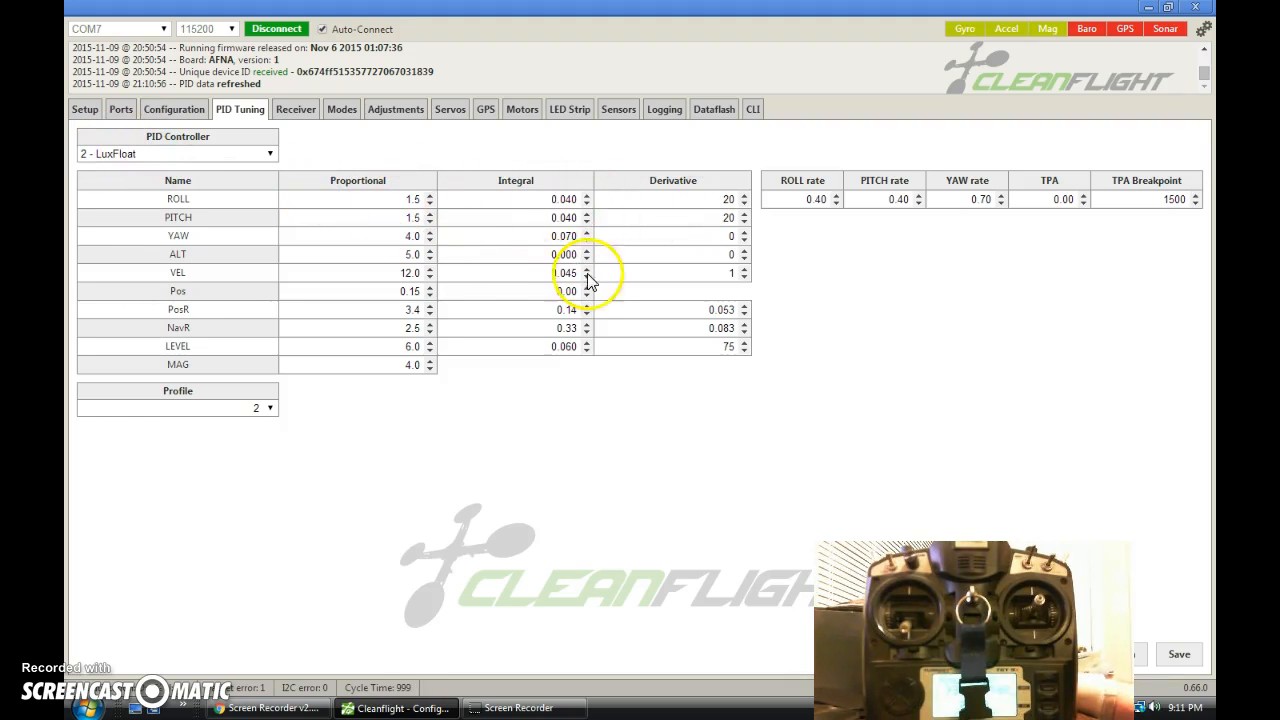
{"action": "mouse_move", "coordinate": [232, 160]}
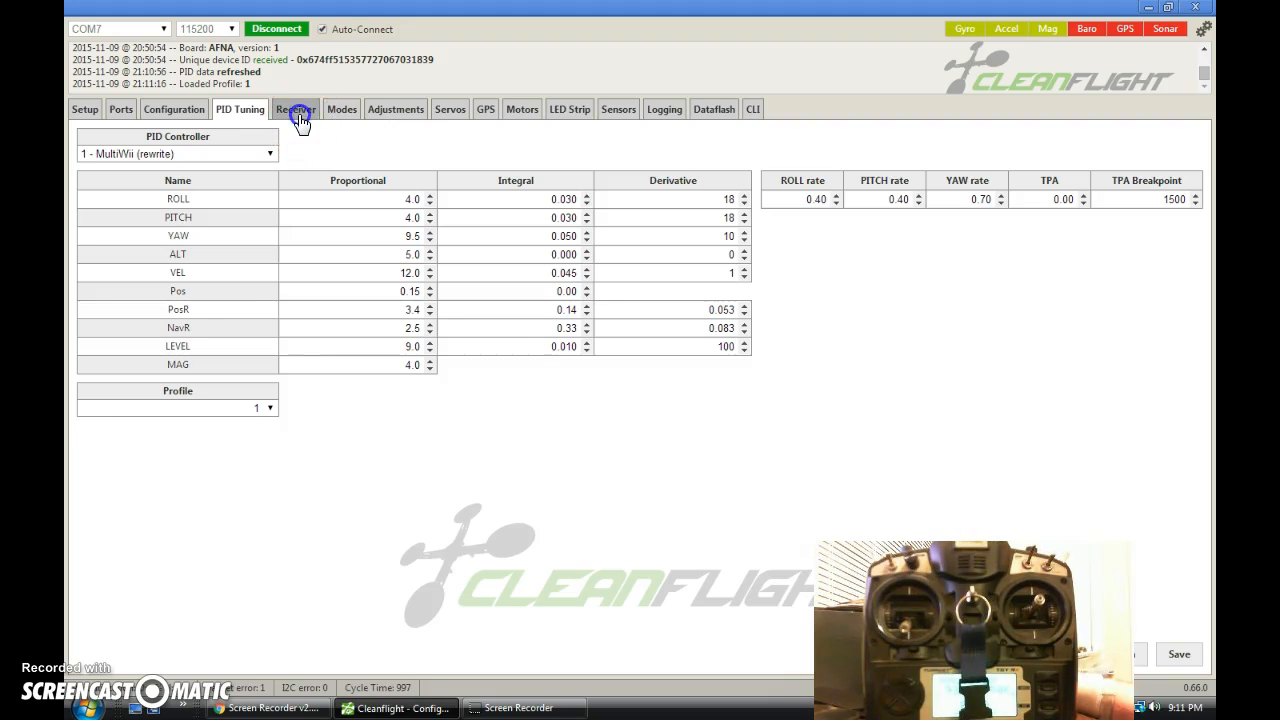
Step: Save receiver settings with RC Rate 1.30 to EEPROM, then return to profile 1's PID values
{"action": "left_click", "coordinate": [295, 109]}
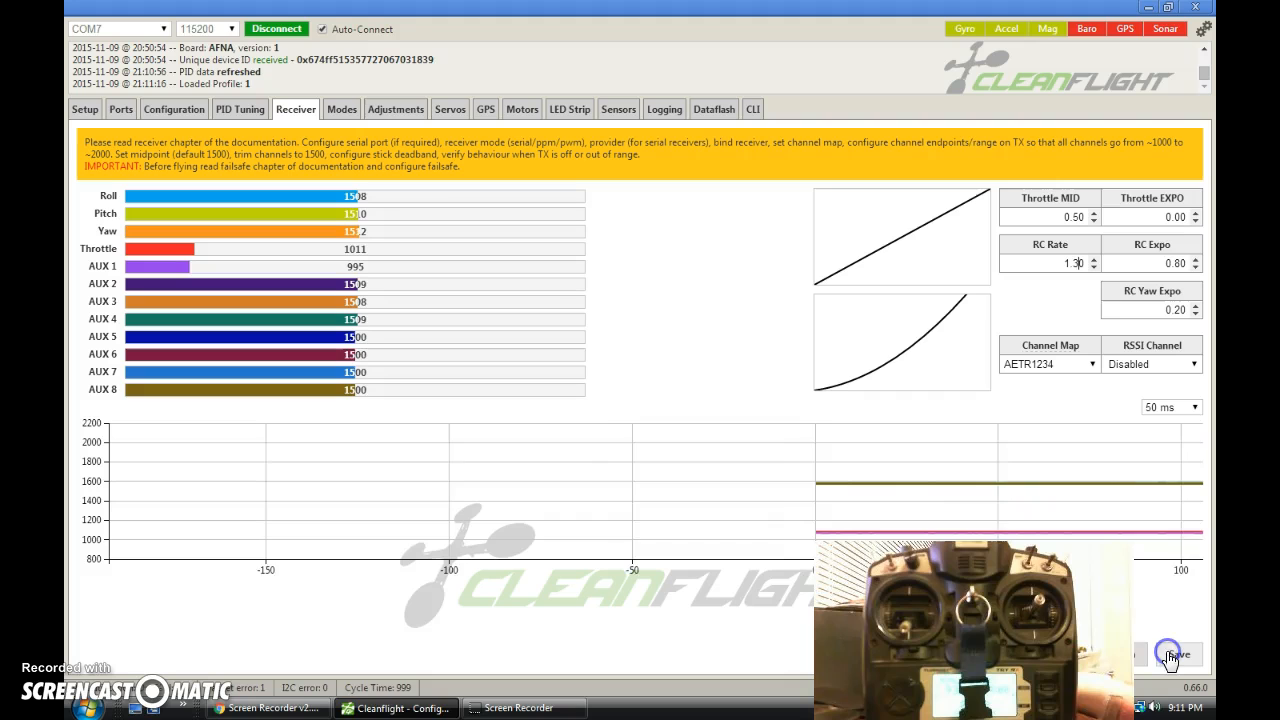
{"action": "left_click", "coordinate": [1168, 654]}
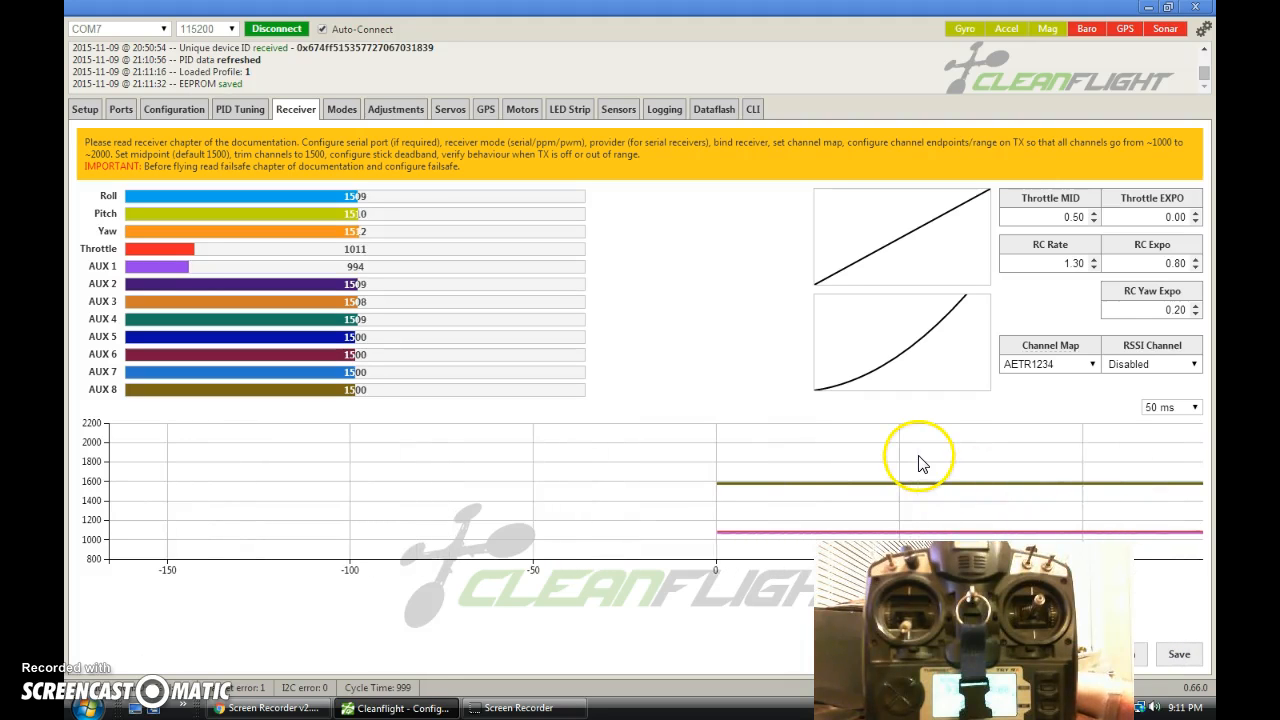
{"action": "left_click", "coordinate": [239, 109]}
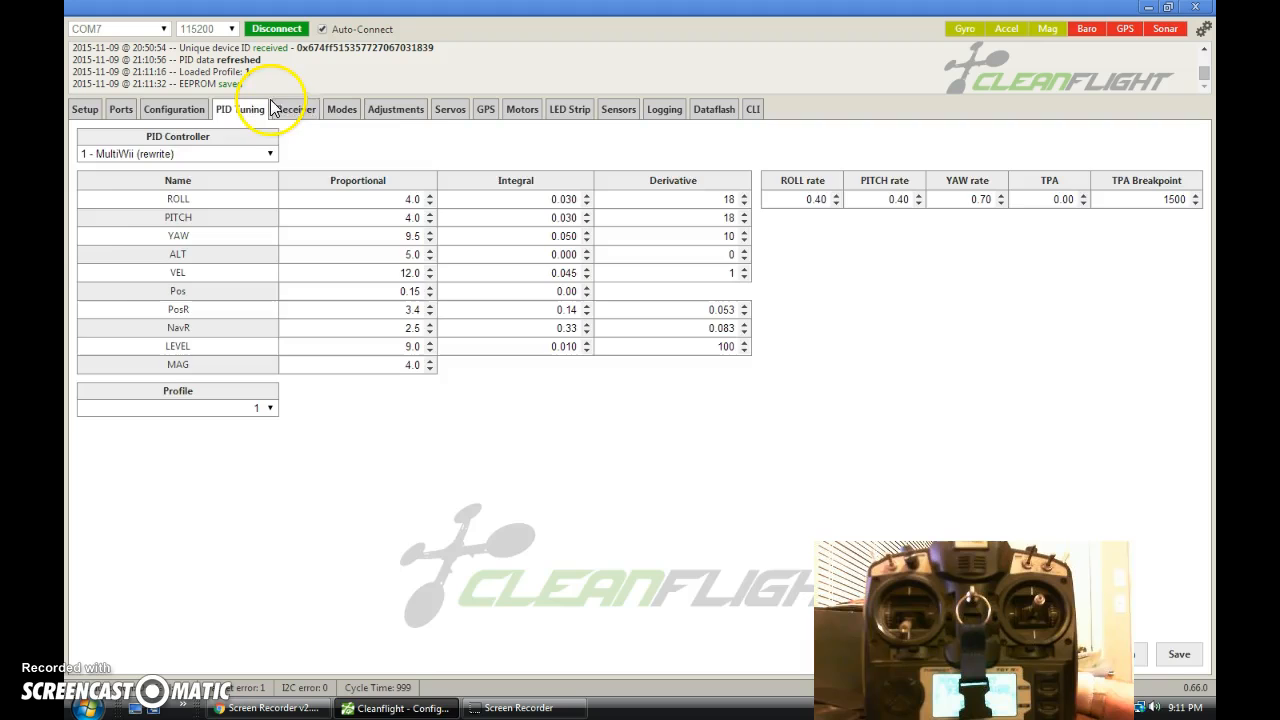
Step: Change the RC Rate to 1.00 on the receiver page and save it
{"action": "left_click", "coordinate": [298, 109]}
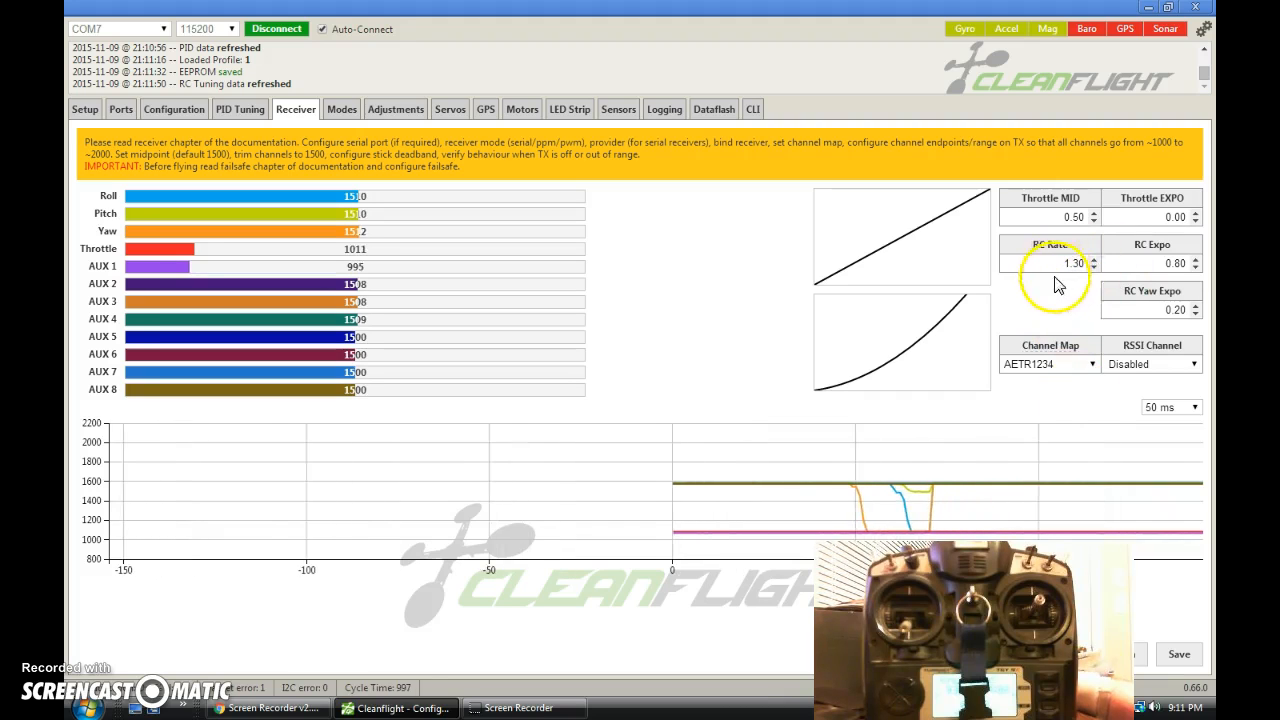
{"action": "left_click", "coordinate": [1075, 264]}
{"action": "type", "text": "1"}
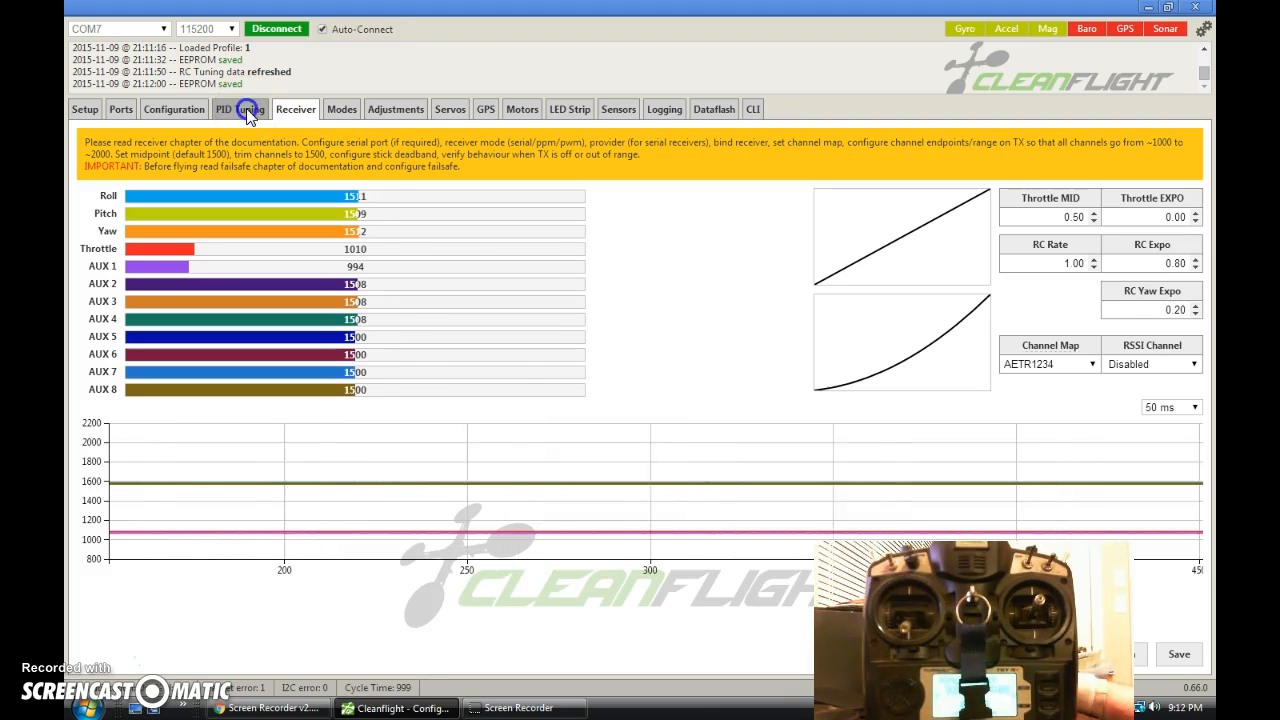
Step: Load profile 3 on the PID tuning page, showing its 0.00 rates
{"action": "left_click", "coordinate": [230, 109]}
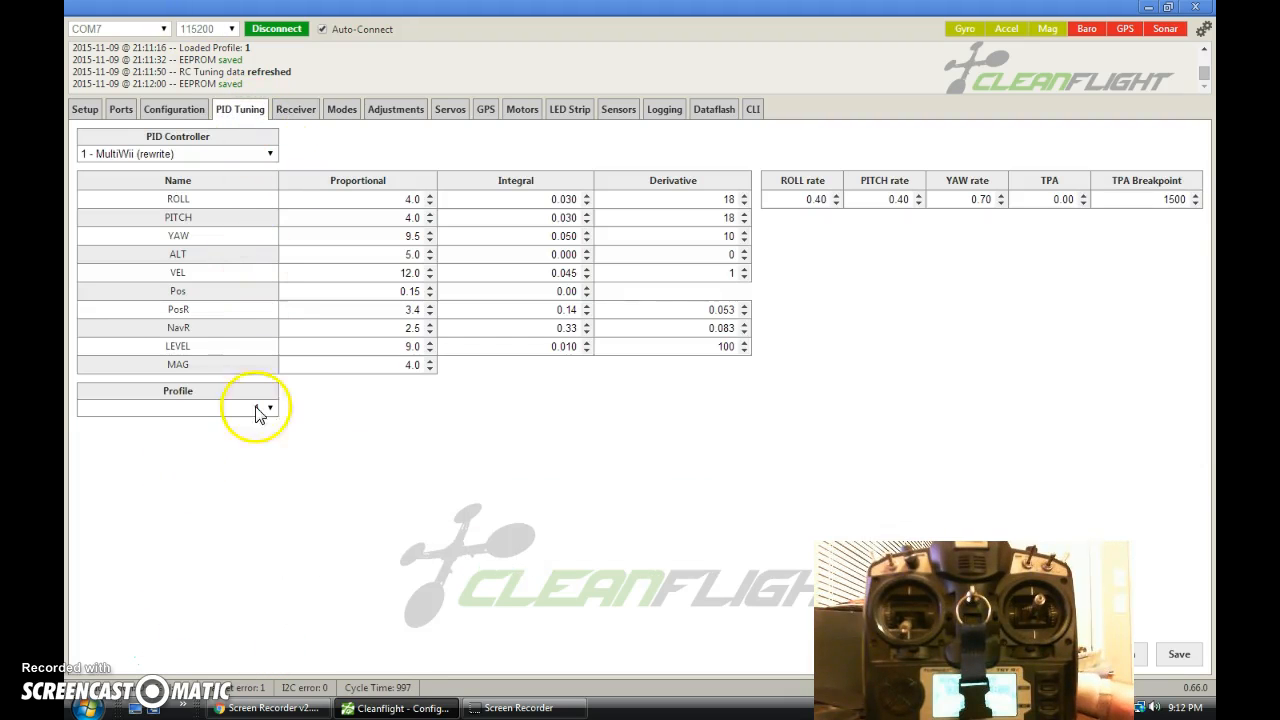
{"action": "left_click", "coordinate": [266, 407]}
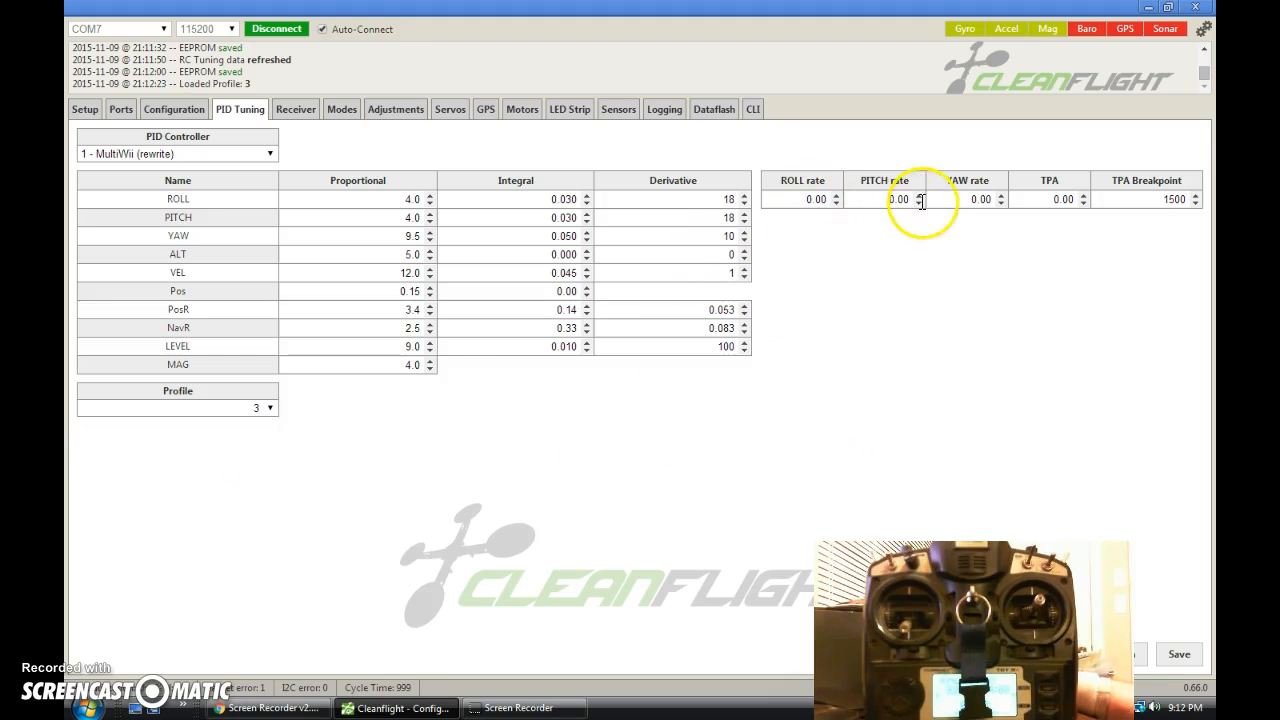
Step: Show profile 3's receiver page with RC Rate 1.00 and RC Expo 0.70
{"action": "left_click", "coordinate": [295, 109]}
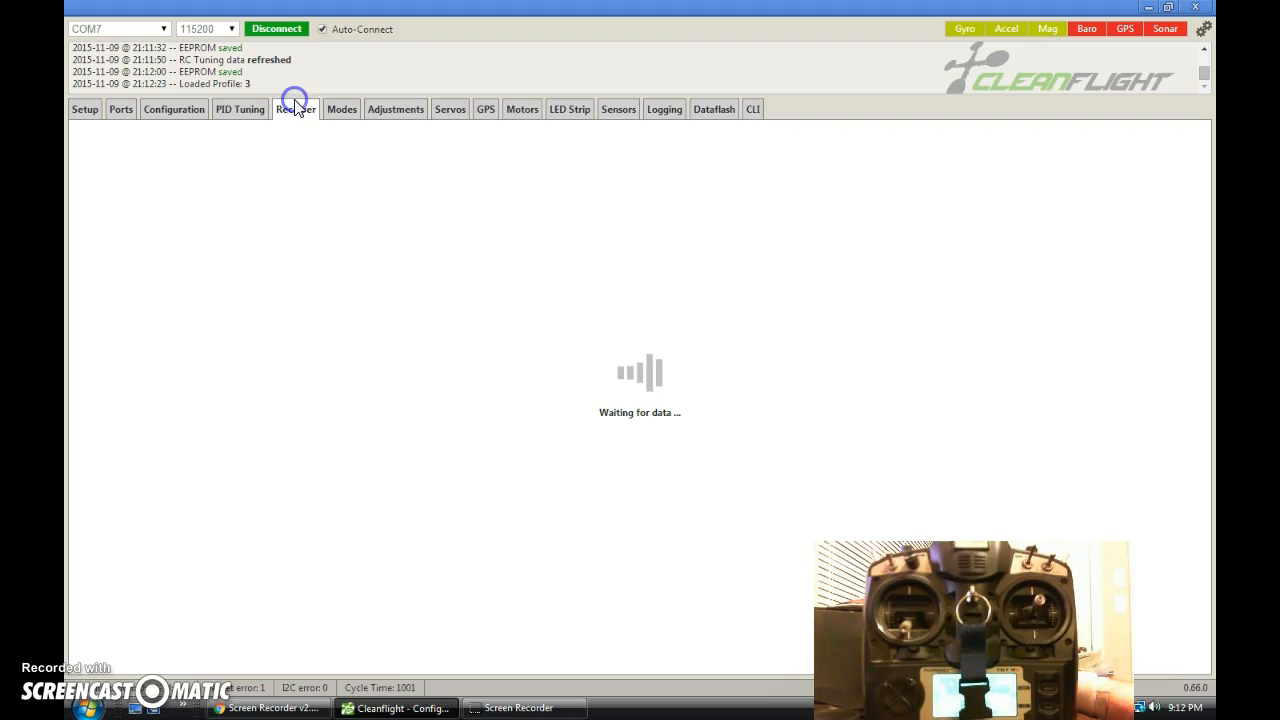
{"action": "left_click", "coordinate": [294, 109]}
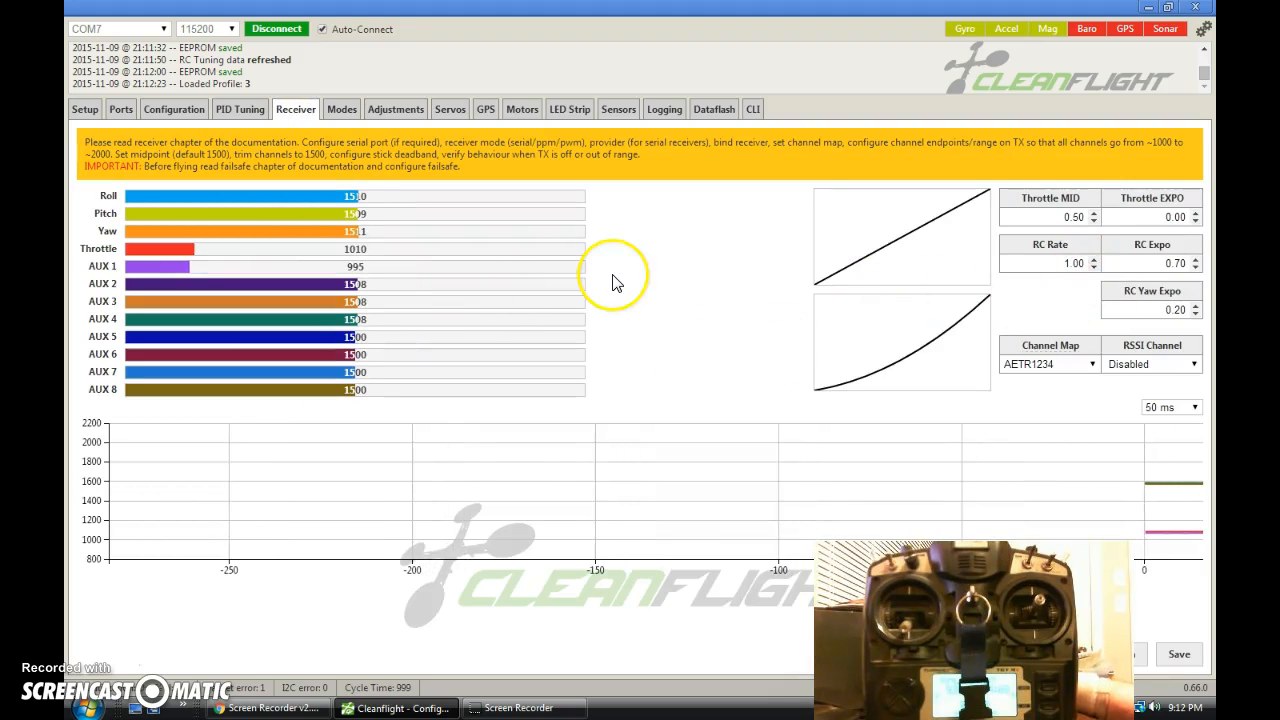
{"action": "mouse_move", "coordinate": [615, 283]}
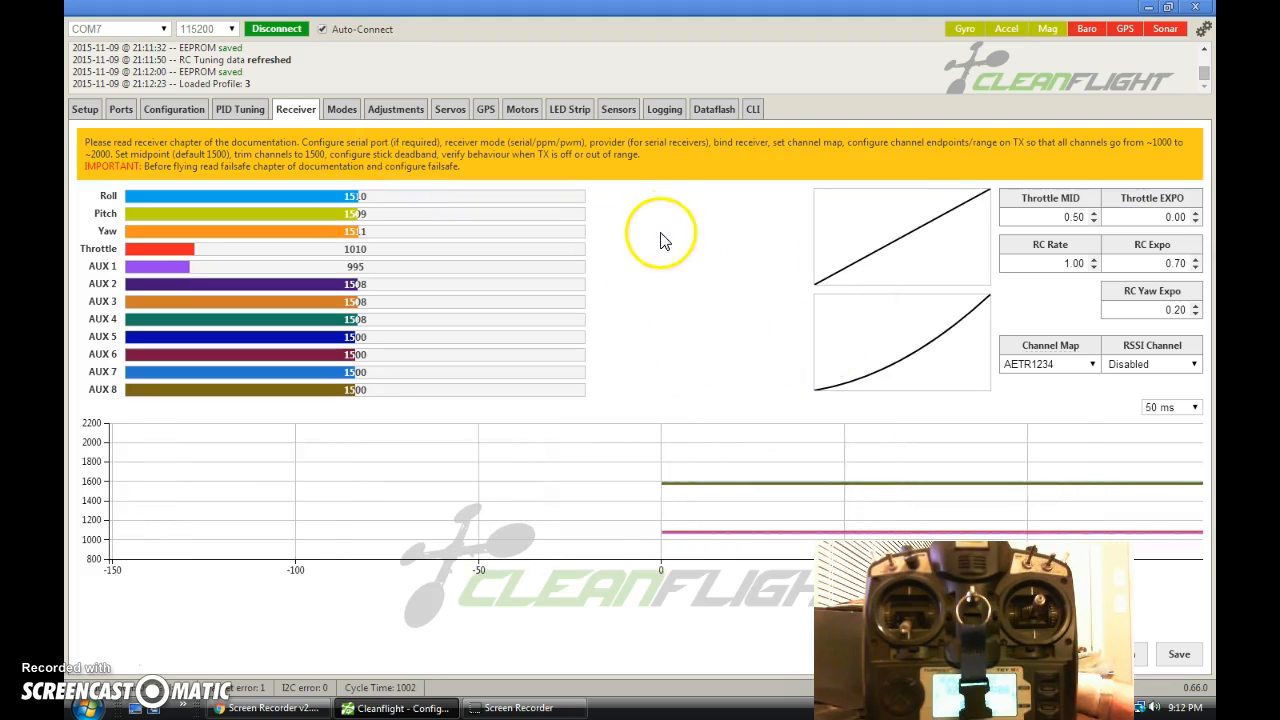
Step: Enable the first adjustment slot on AUX 1 for 1300–1700 applying Rate Profile Selection
{"action": "left_click", "coordinate": [395, 109]}
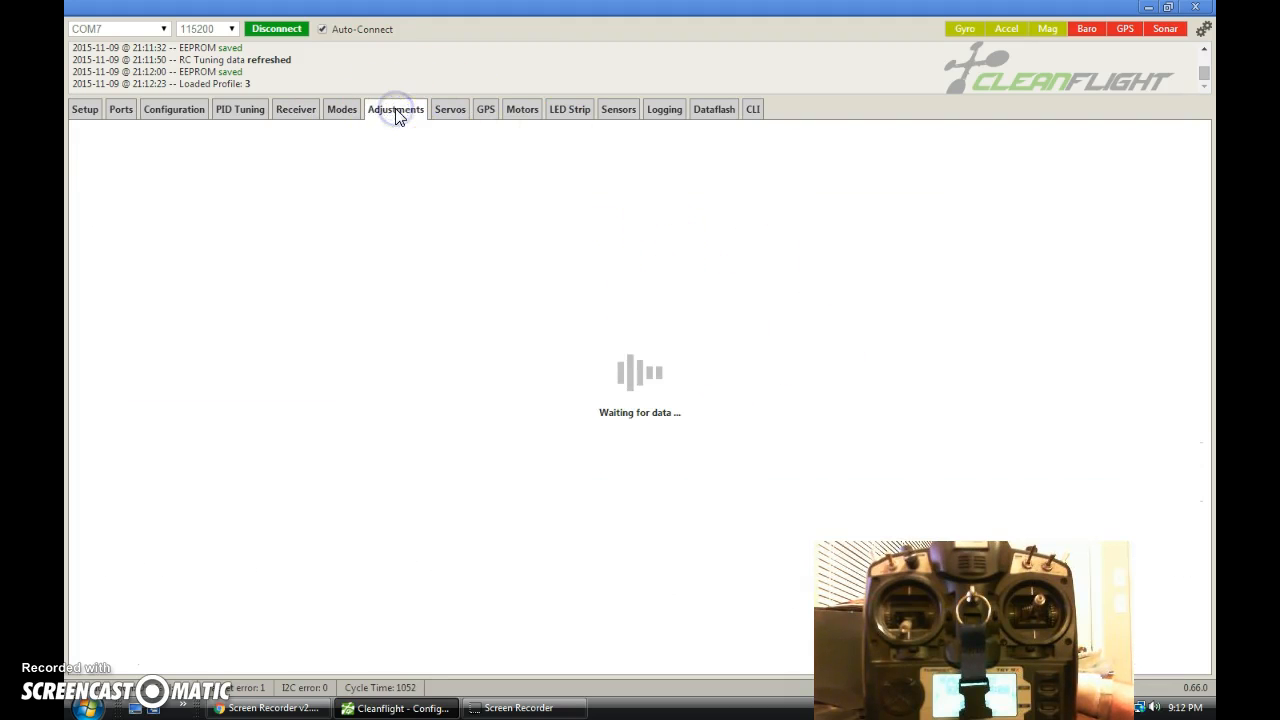
{"action": "left_click", "coordinate": [395, 109]}
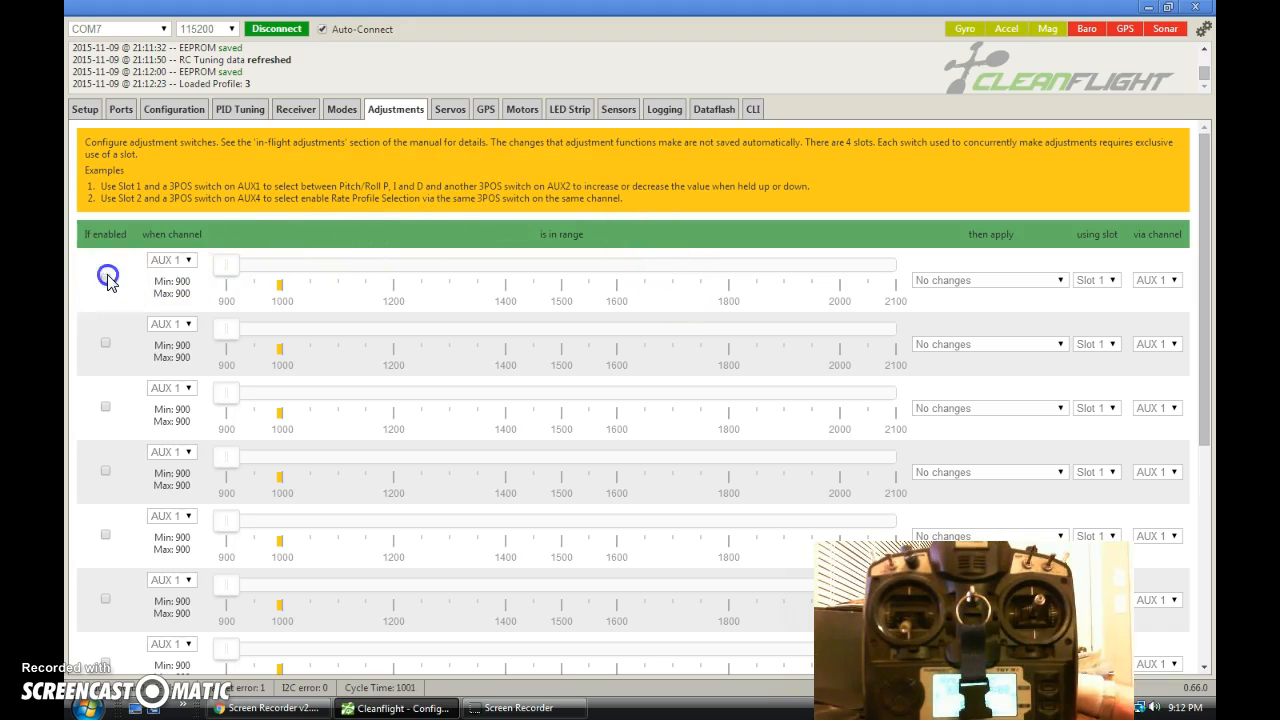
{"action": "left_click", "coordinate": [105, 279]}
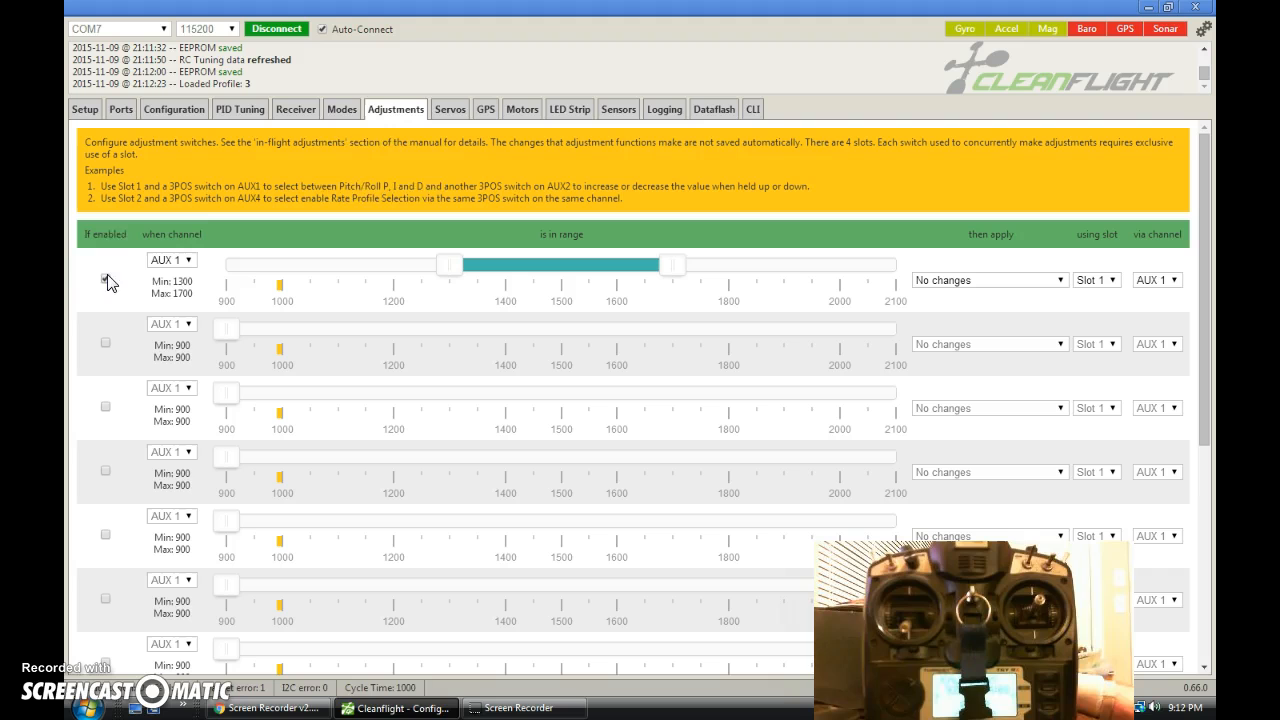
{"action": "left_click", "coordinate": [104, 278]}
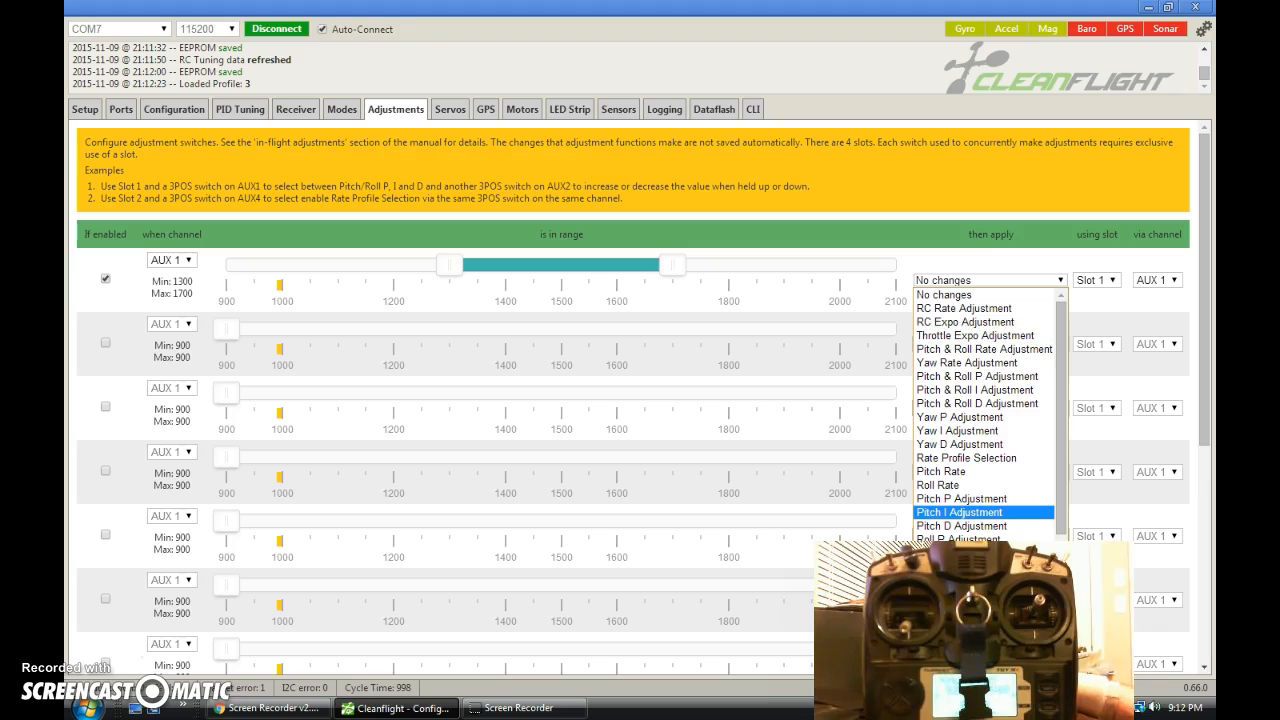
{"action": "left_click", "coordinate": [966, 457]}
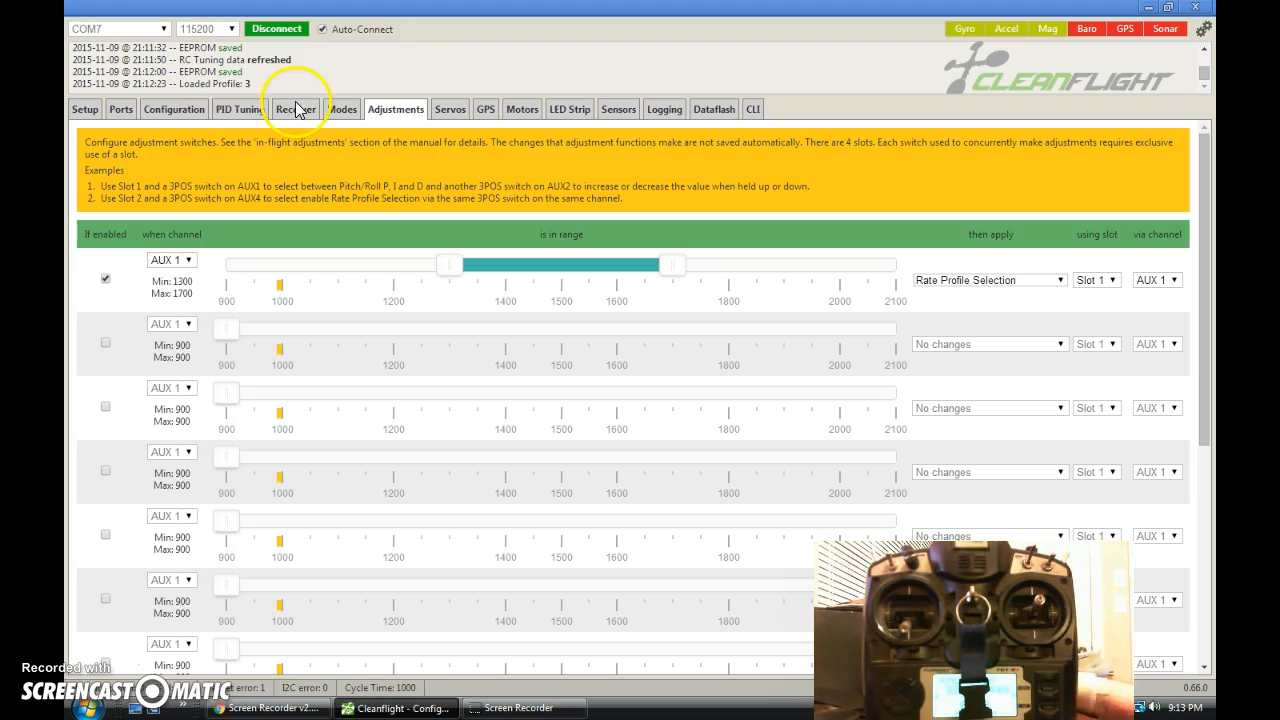
Step: Return via the receiver readout to profile 3's MultiWii PID values with all rates 0.00
{"action": "left_click", "coordinate": [296, 109]}
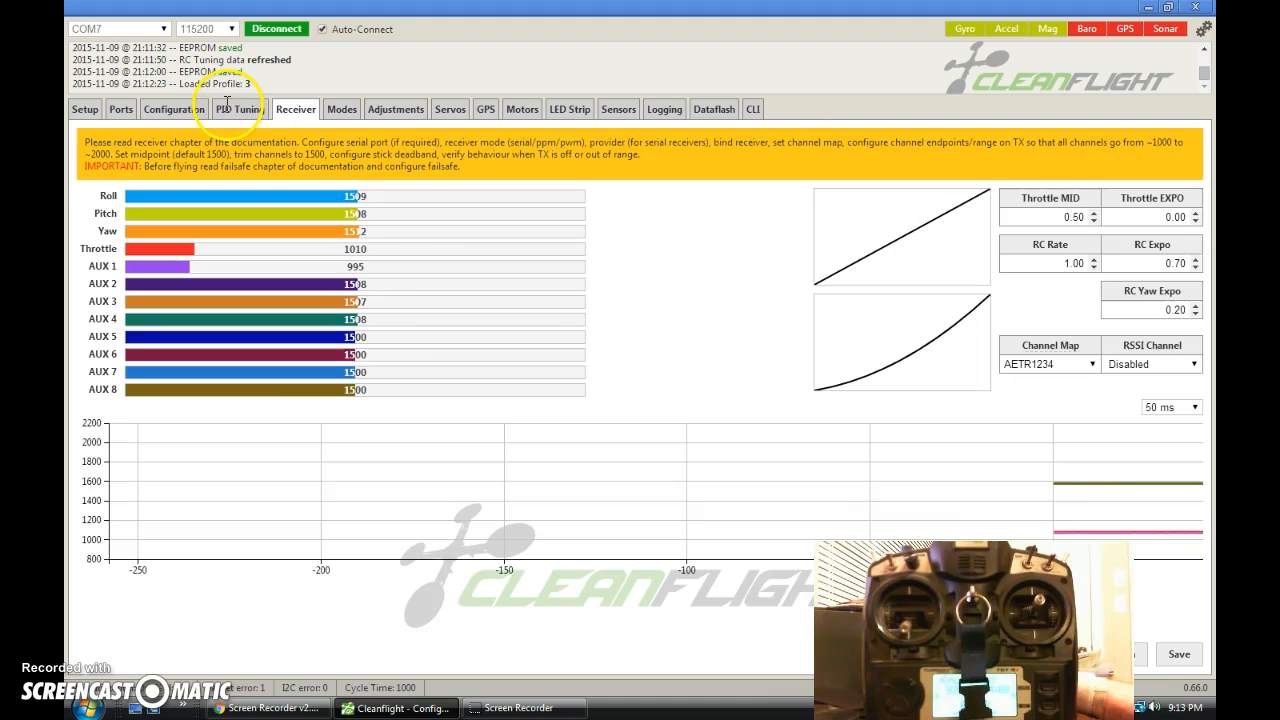
{"action": "left_click", "coordinate": [239, 109]}
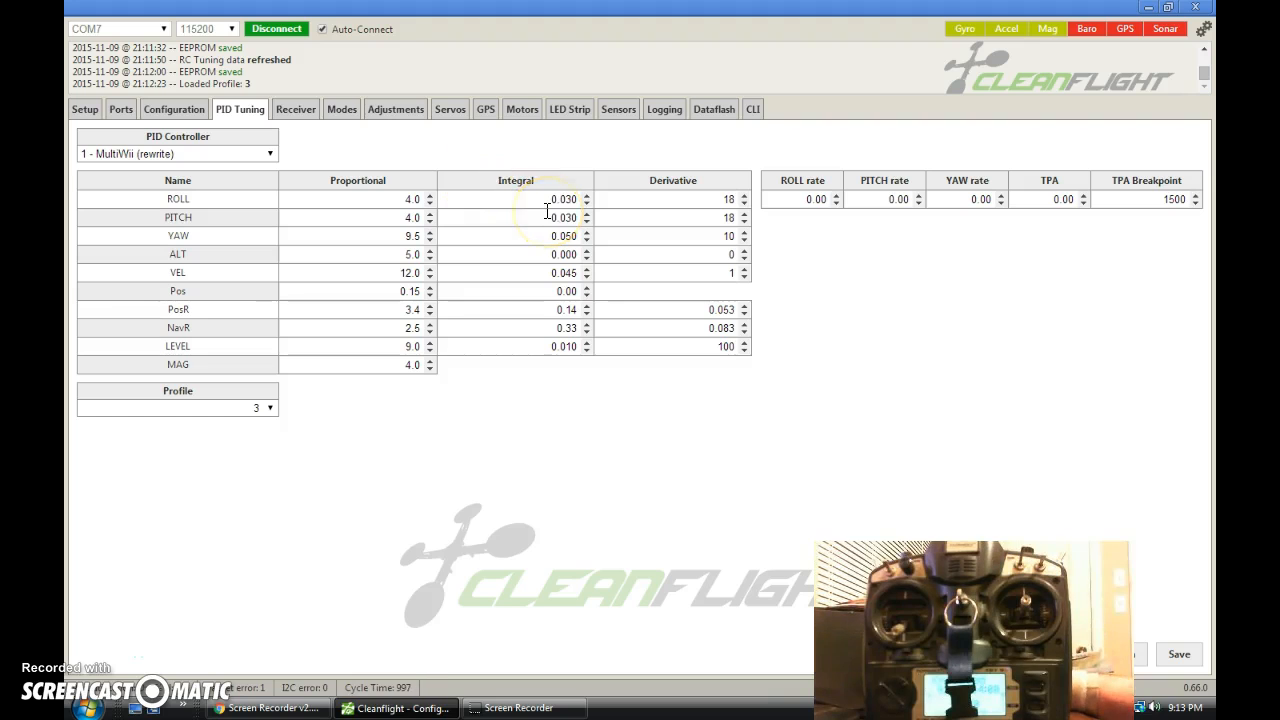
{"action": "mouse_move", "coordinate": [470, 75]}
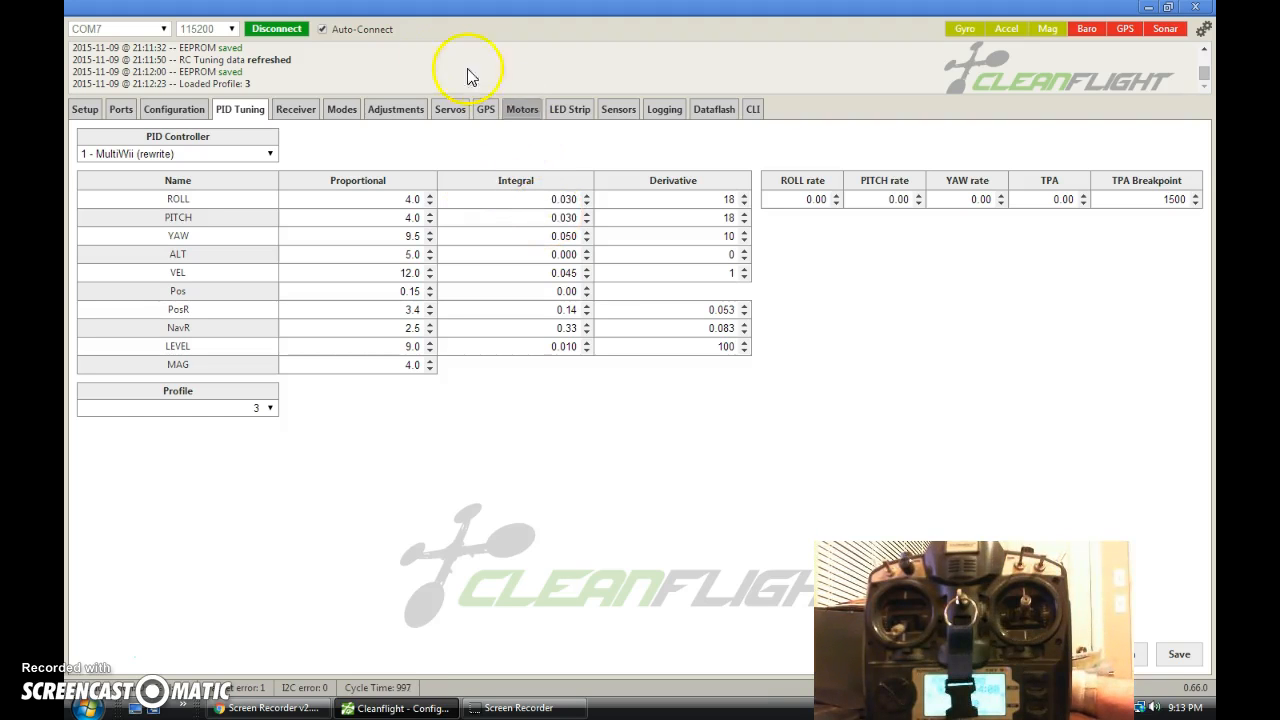
{"action": "mouse_move", "coordinate": [963, 198]}
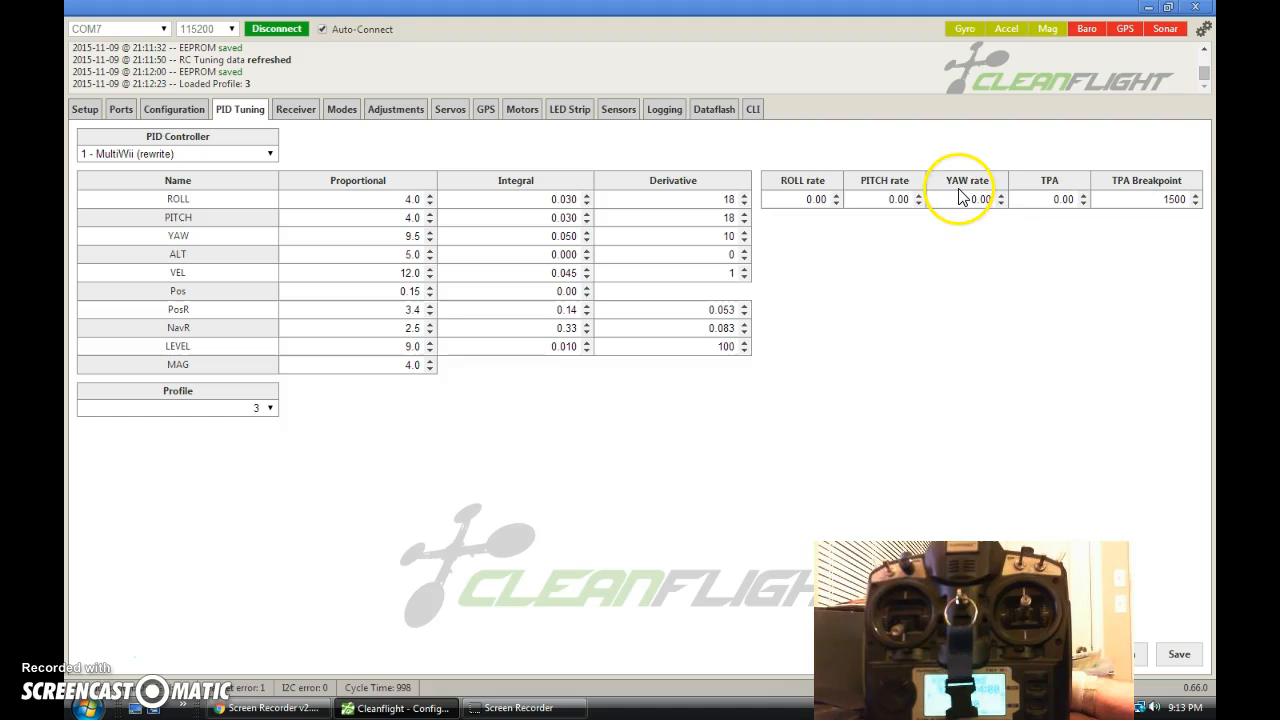
{"action": "mouse_move", "coordinate": [387, 127]}
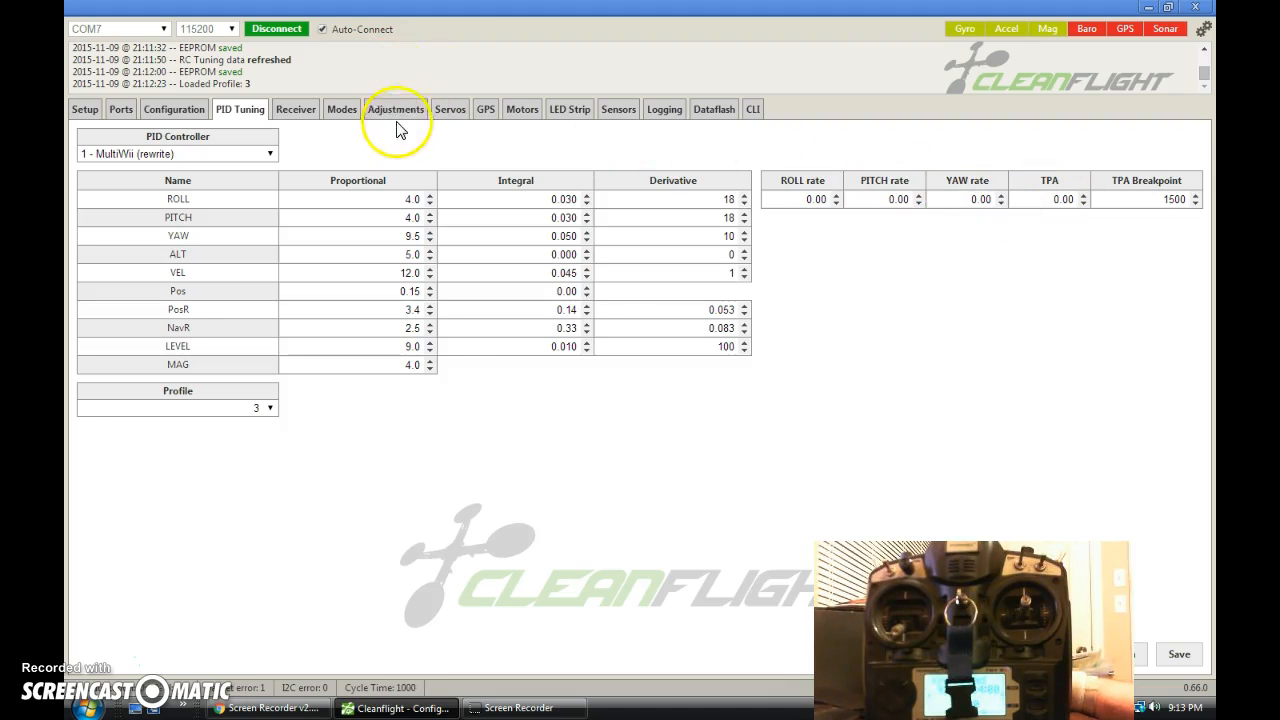
Step: Enable the first adjustment slot on AUX 1 for 1300–1700 applying Rate Profile Selection
{"action": "left_click", "coordinate": [393, 109]}
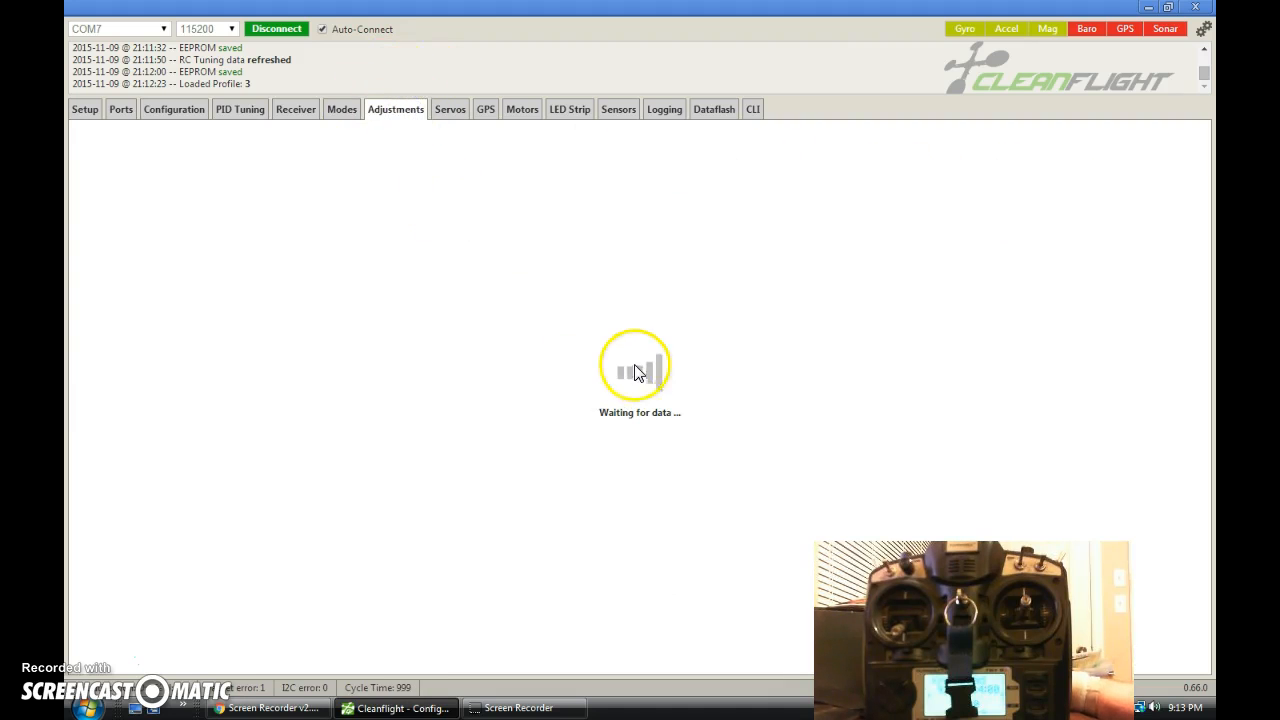
{"action": "left_click", "coordinate": [395, 109]}
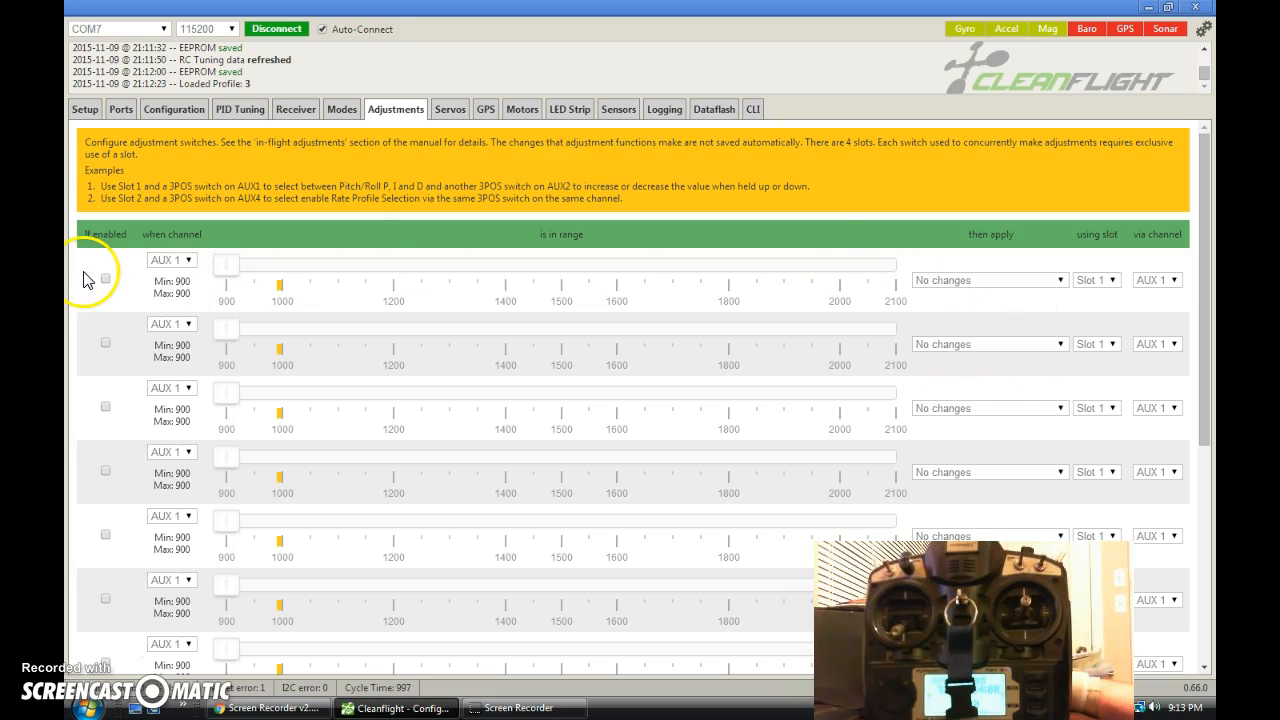
{"action": "left_click", "coordinate": [104, 277]}
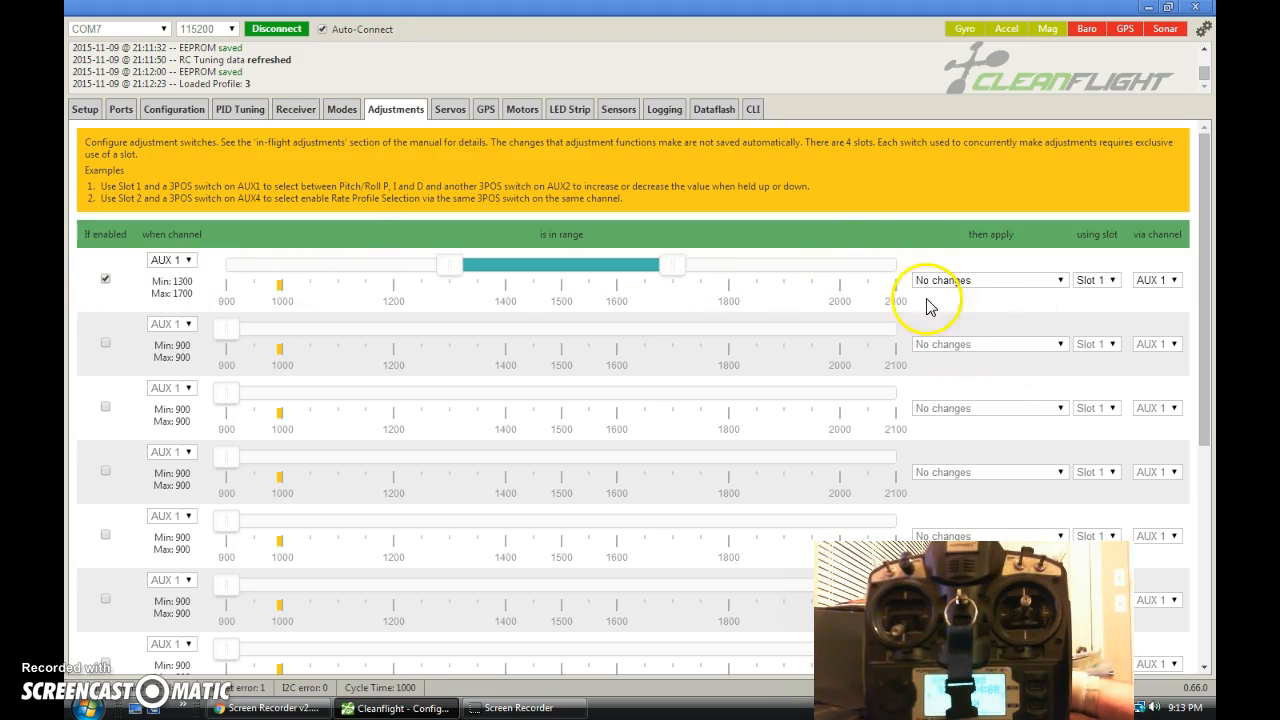
{"action": "left_click", "coordinate": [985, 279]}
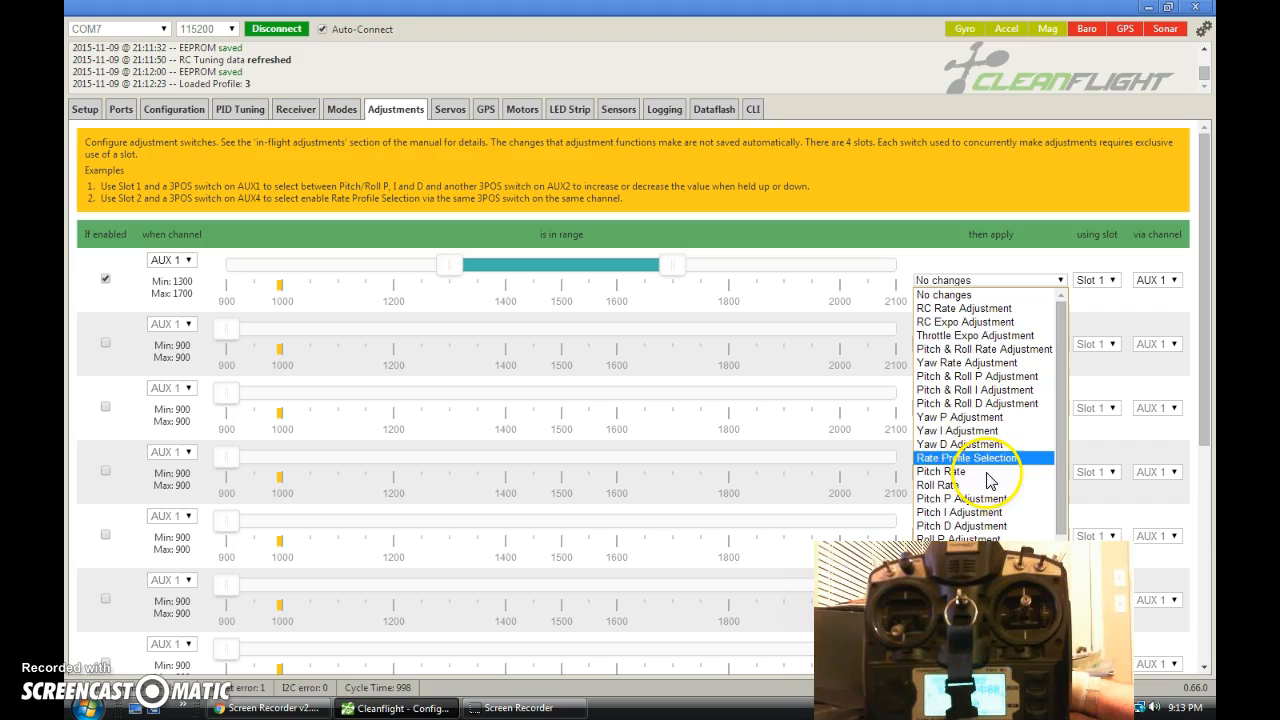
{"action": "left_click", "coordinate": [967, 456]}
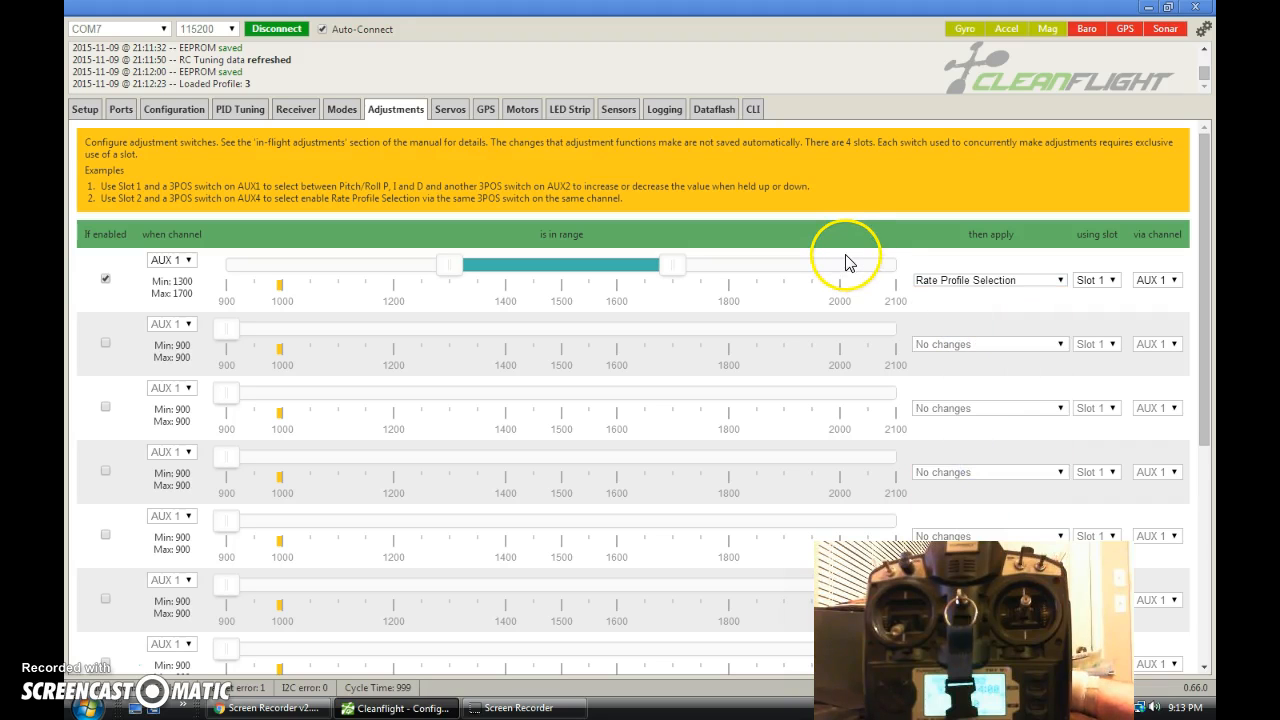
Step: Adjust the first slot's remaining options and return to profile 3's PID tuning view
{"action": "left_click", "coordinate": [1157, 280]}
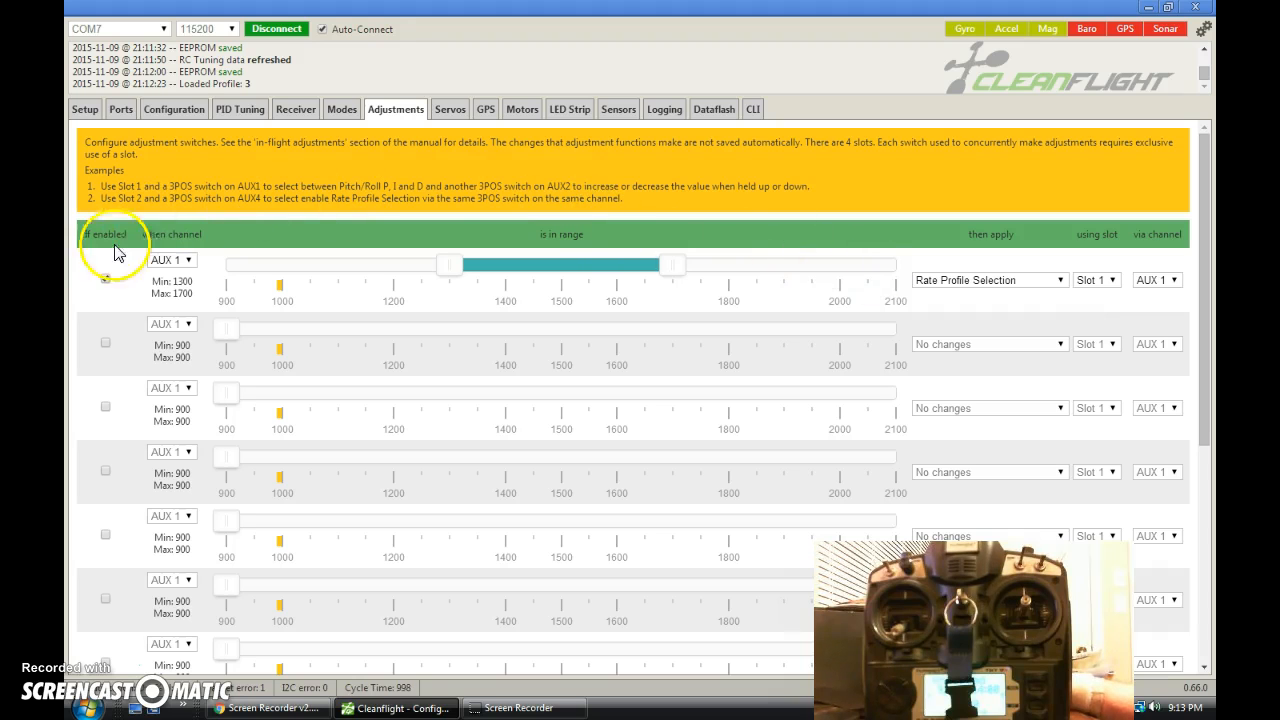
{"action": "left_click", "coordinate": [104, 278]}
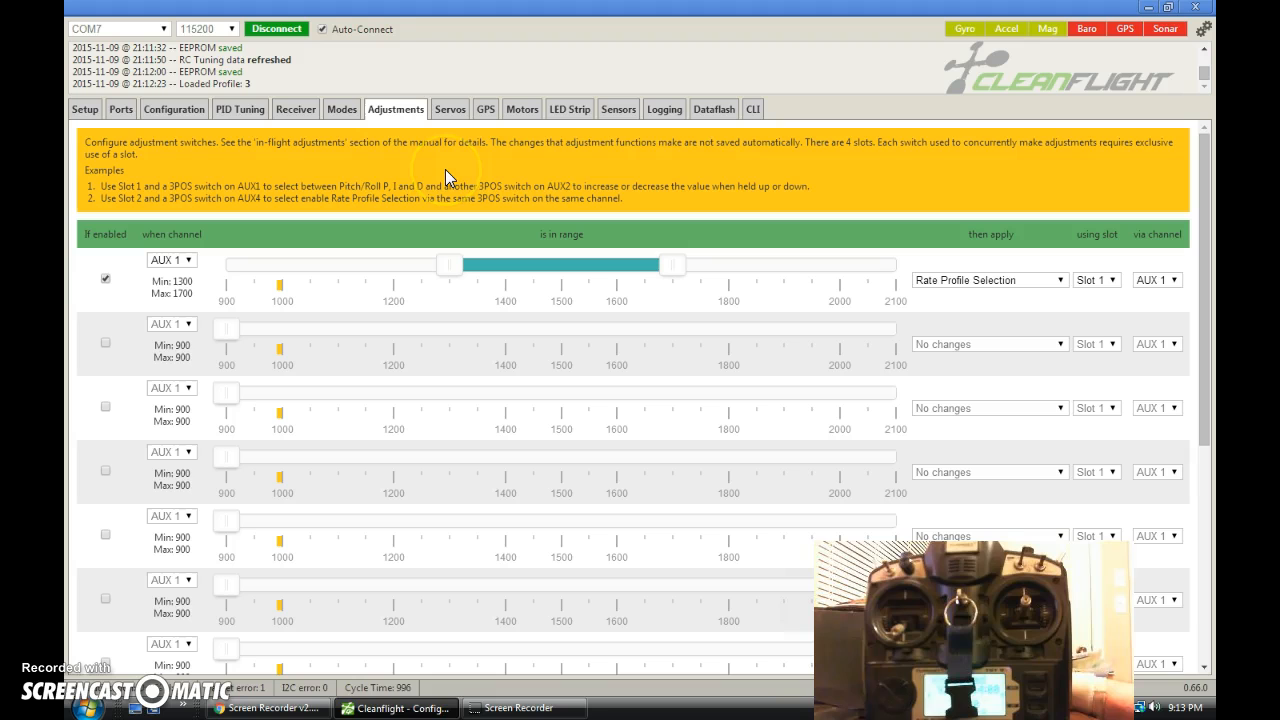
{"action": "mouse_move", "coordinate": [392, 203]}
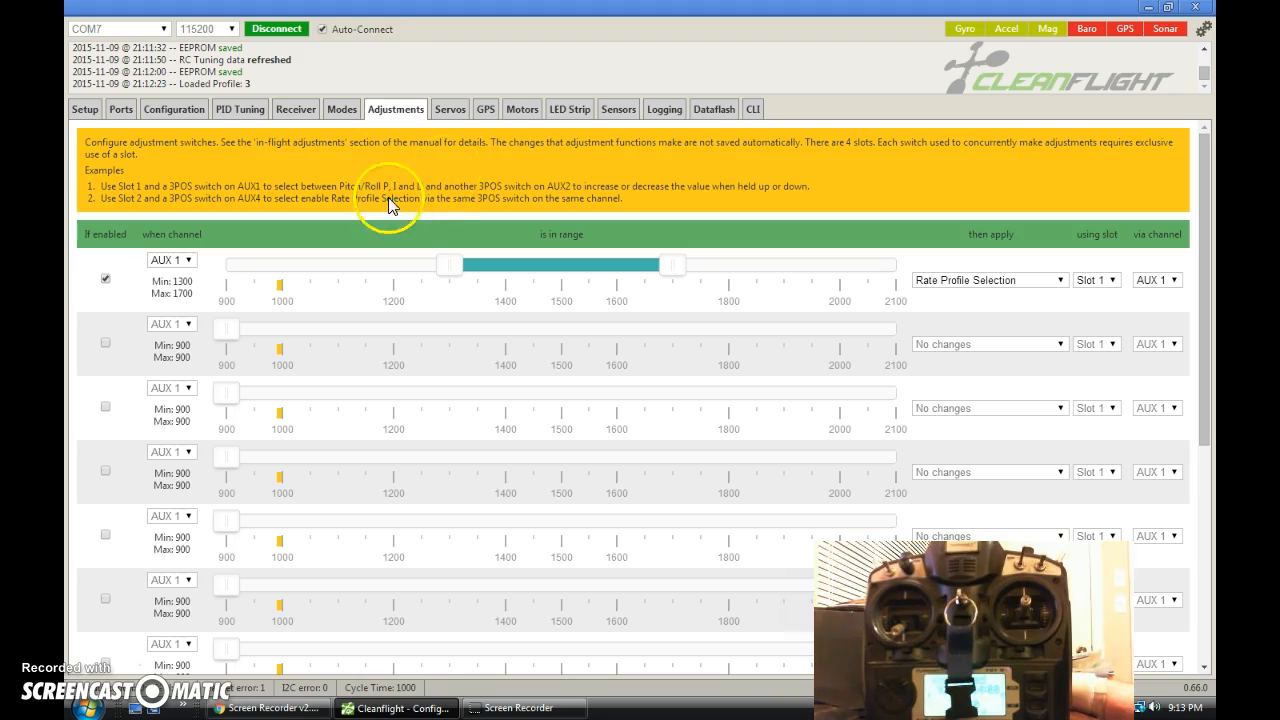
{"action": "left_click", "coordinate": [239, 109]}
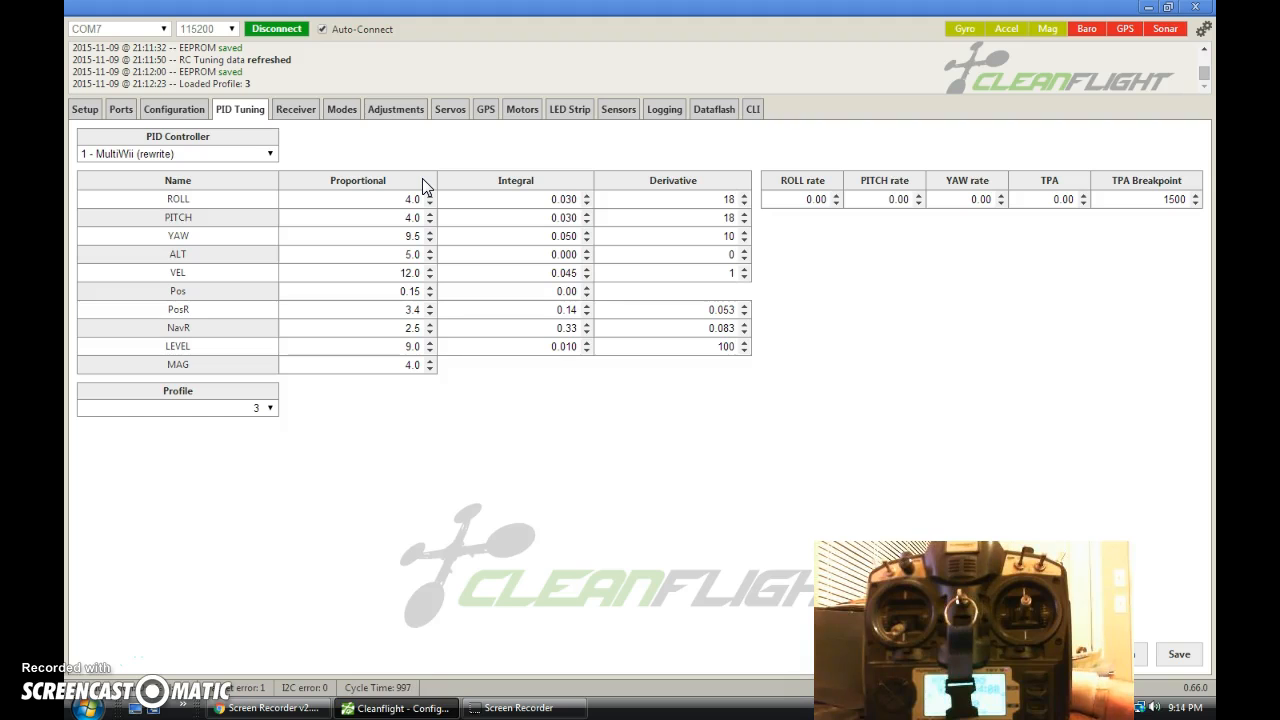
{"action": "mouse_move", "coordinate": [494, 190]}
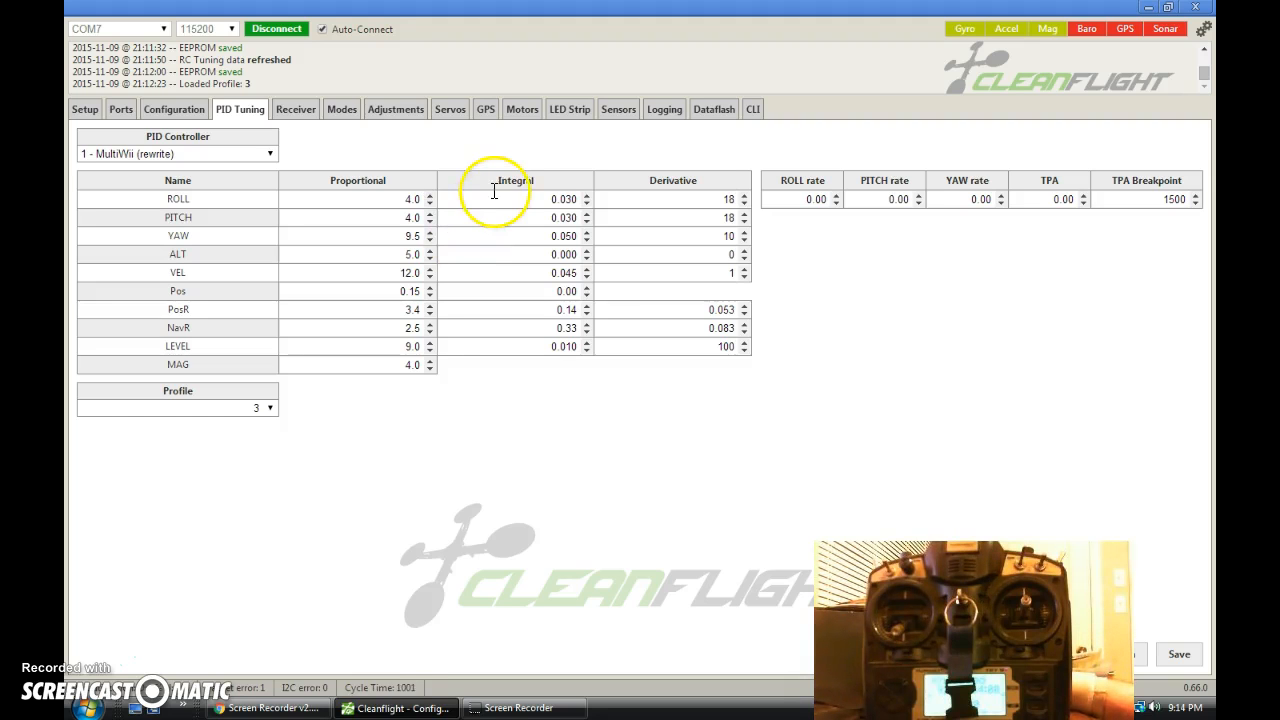
{"action": "mouse_move", "coordinate": [590, 190]}
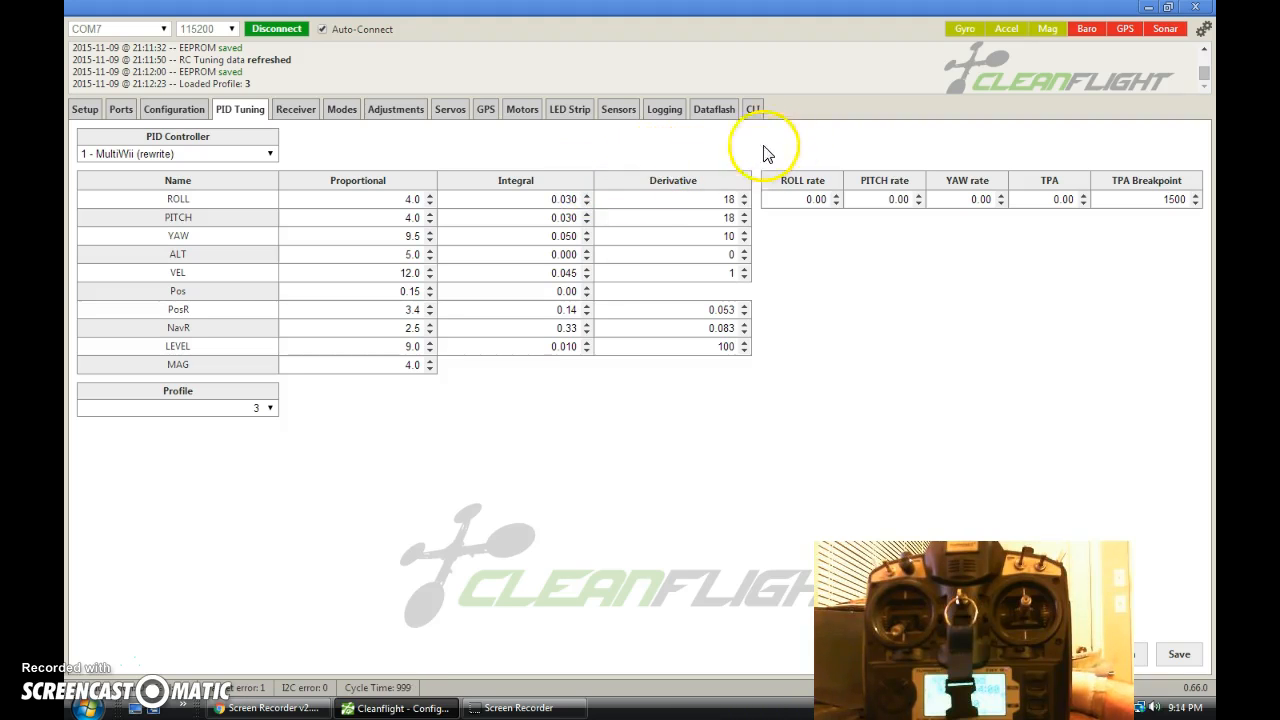
{"action": "mouse_move", "coordinate": [358, 124]}
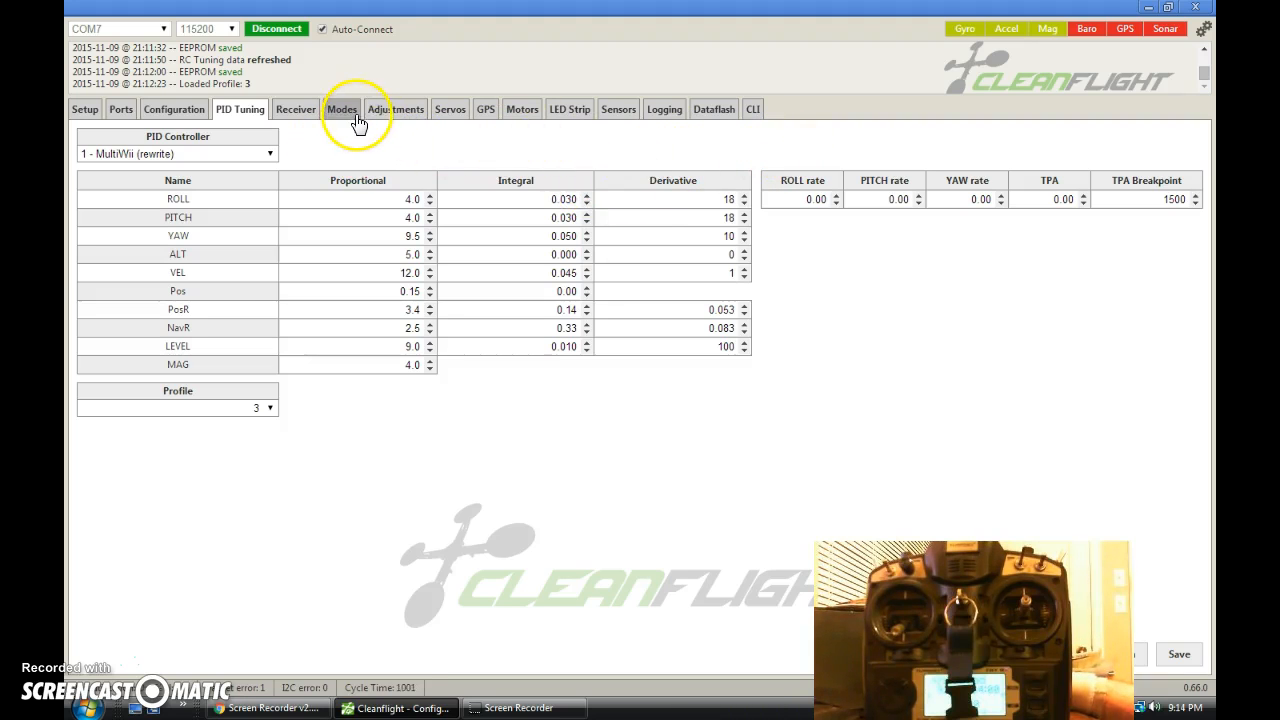